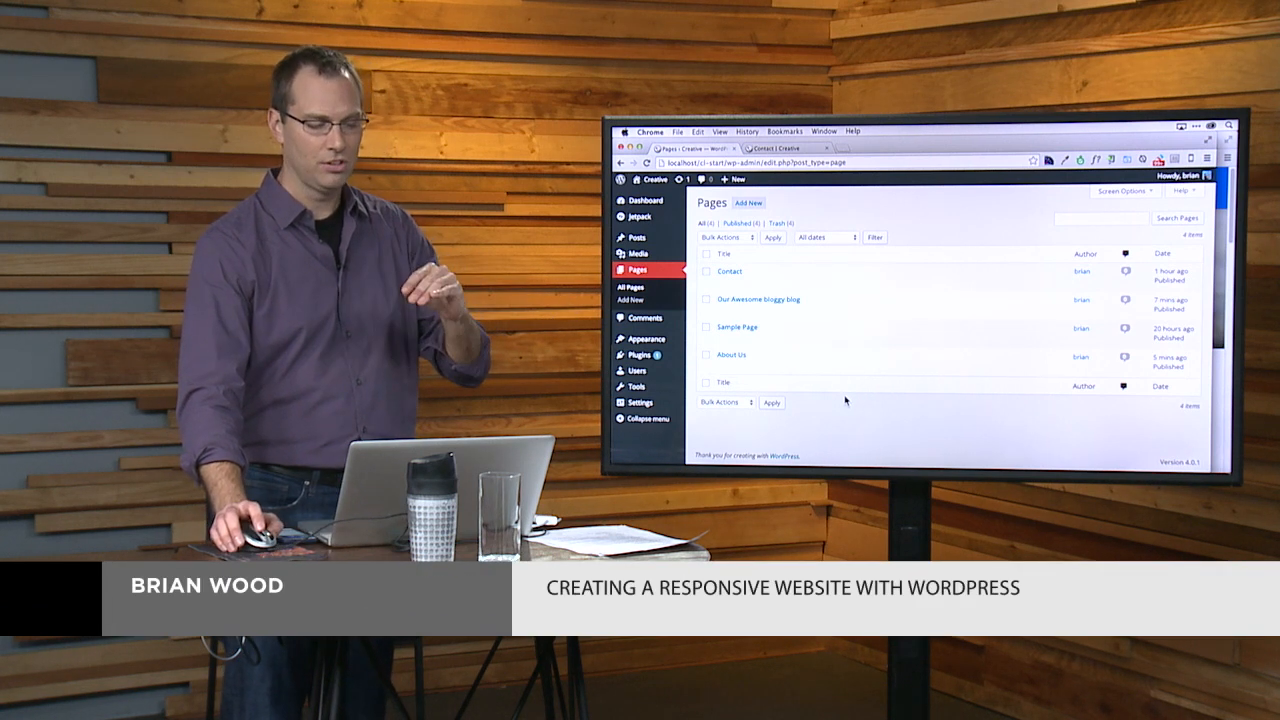
mouse_move(843, 362)
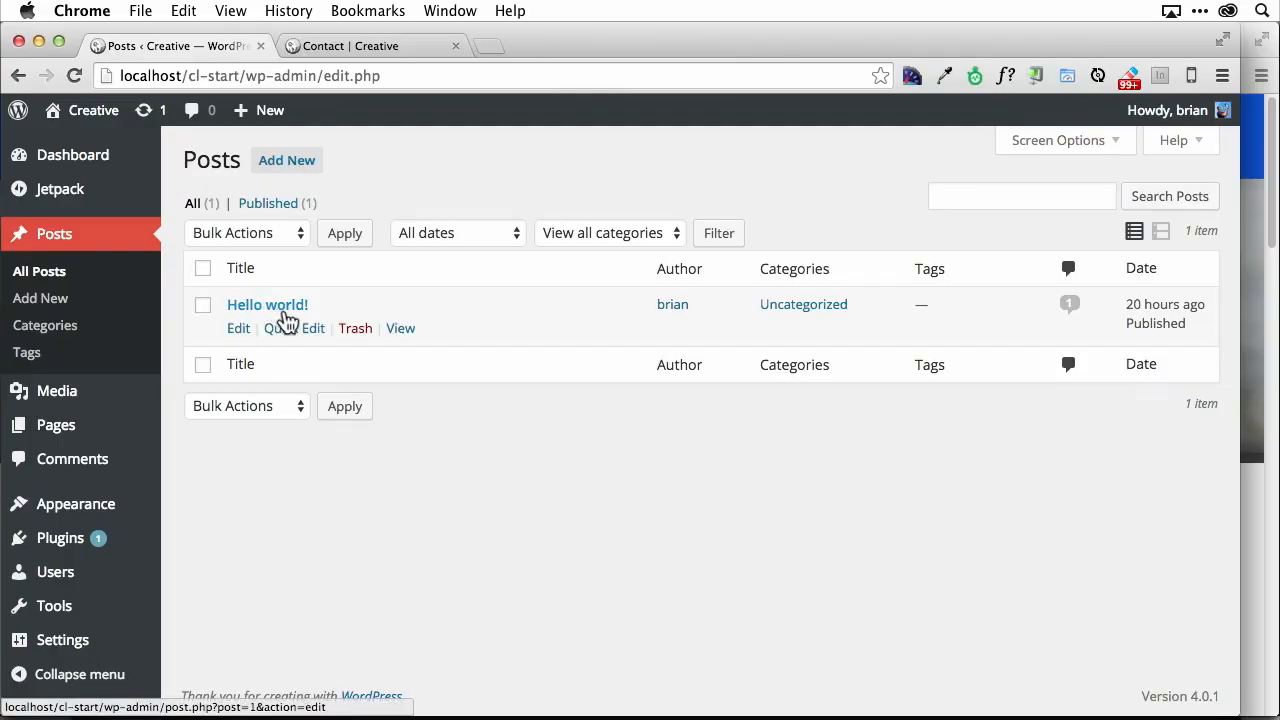
mouse_move(316, 351)
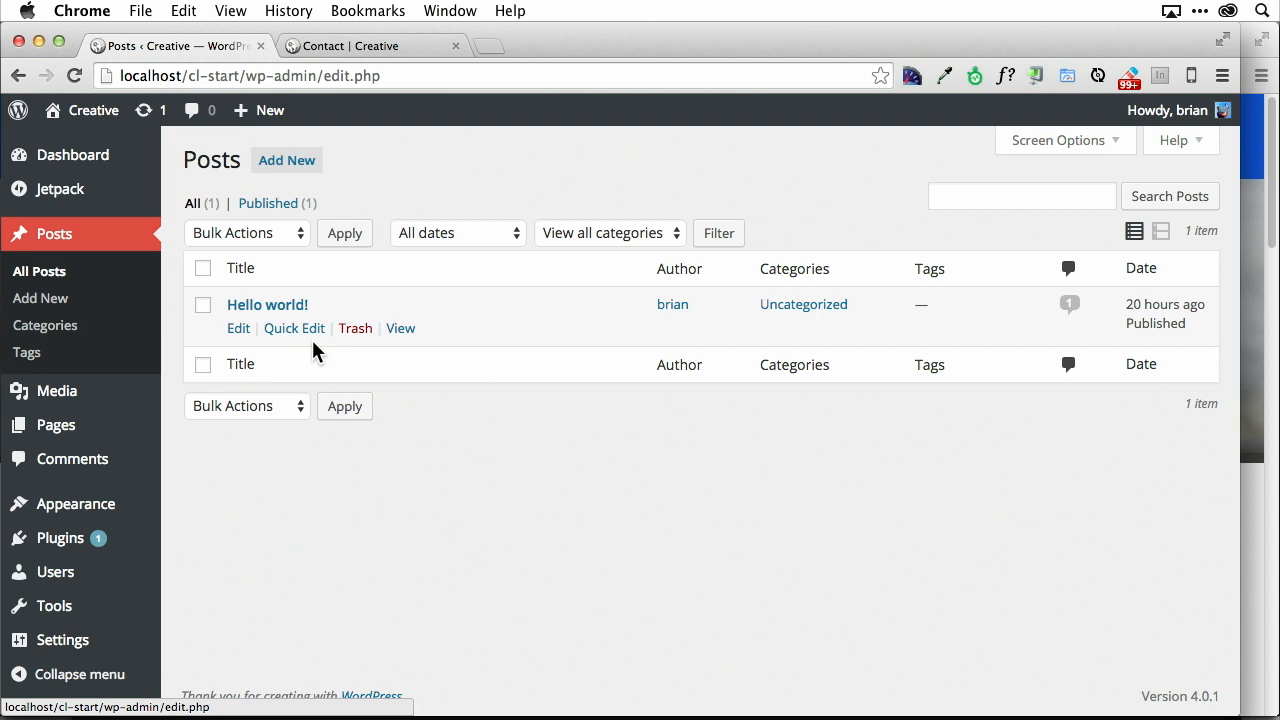
mouse_move(294, 328)
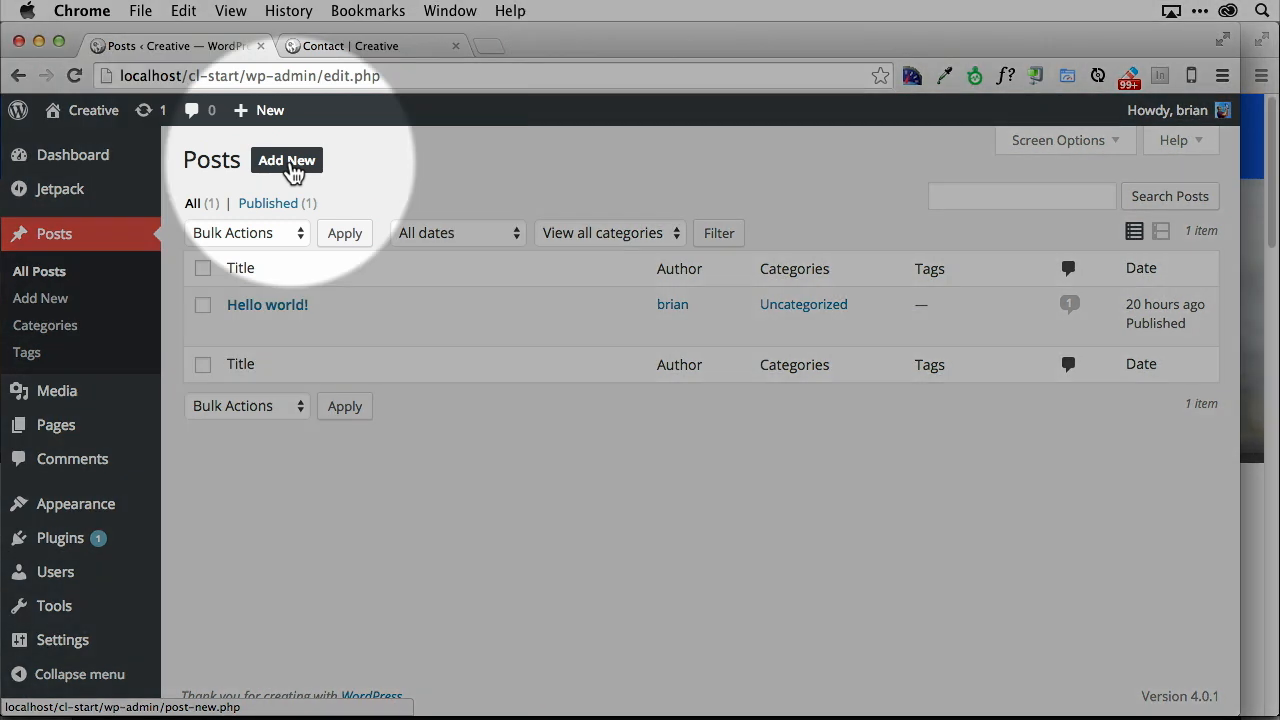
Open a blank new post editor and scroll through its settings.
click(286, 160)
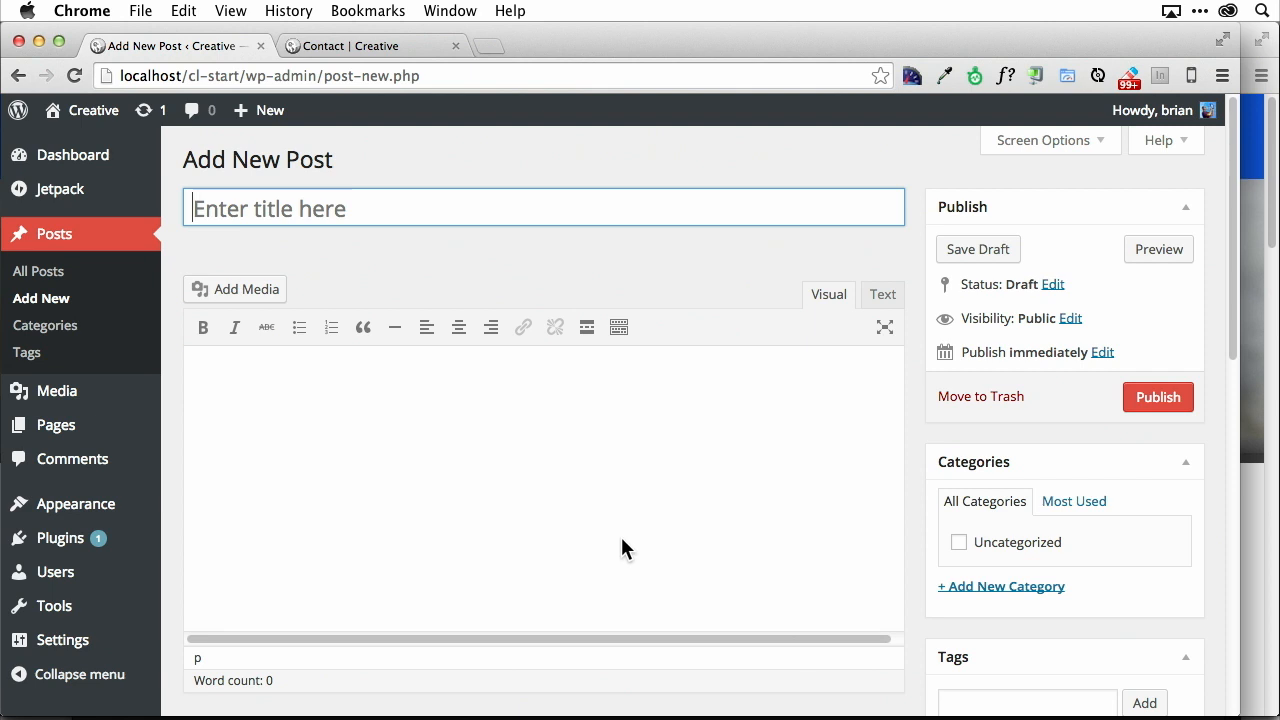
mouse_move(620, 527)
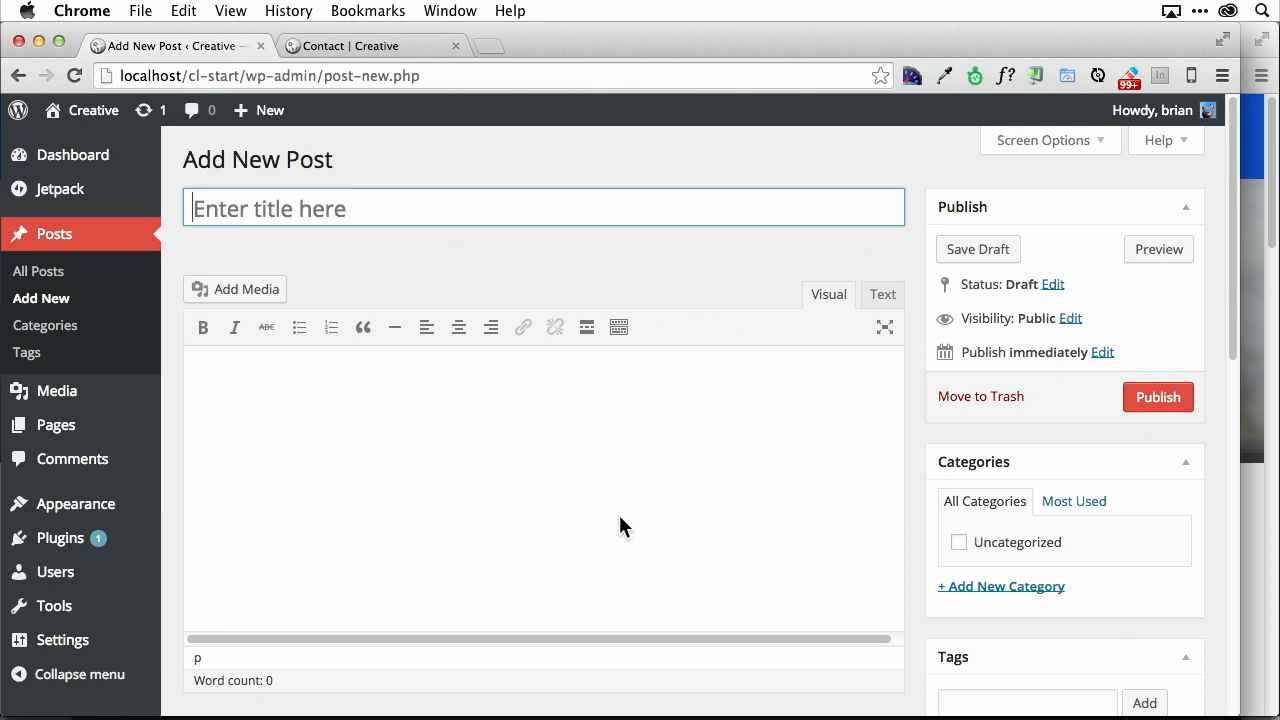
mouse_move(1125, 357)
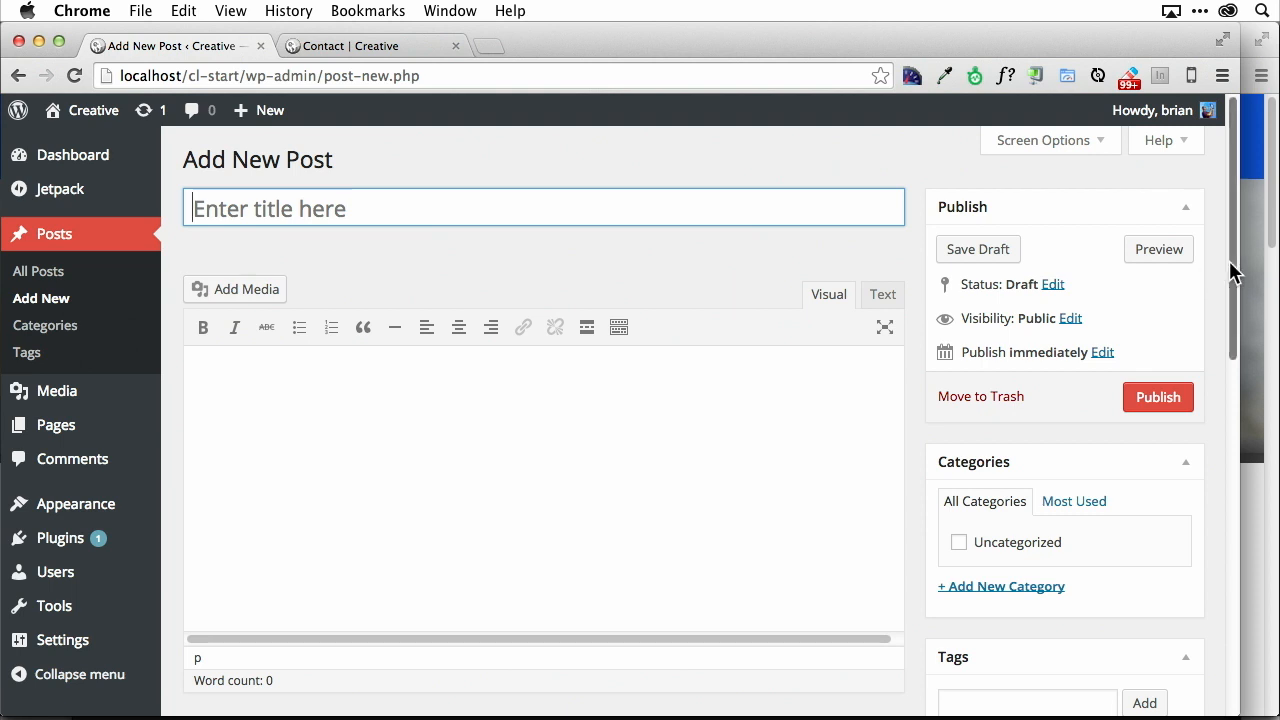
scroll(down, 3)
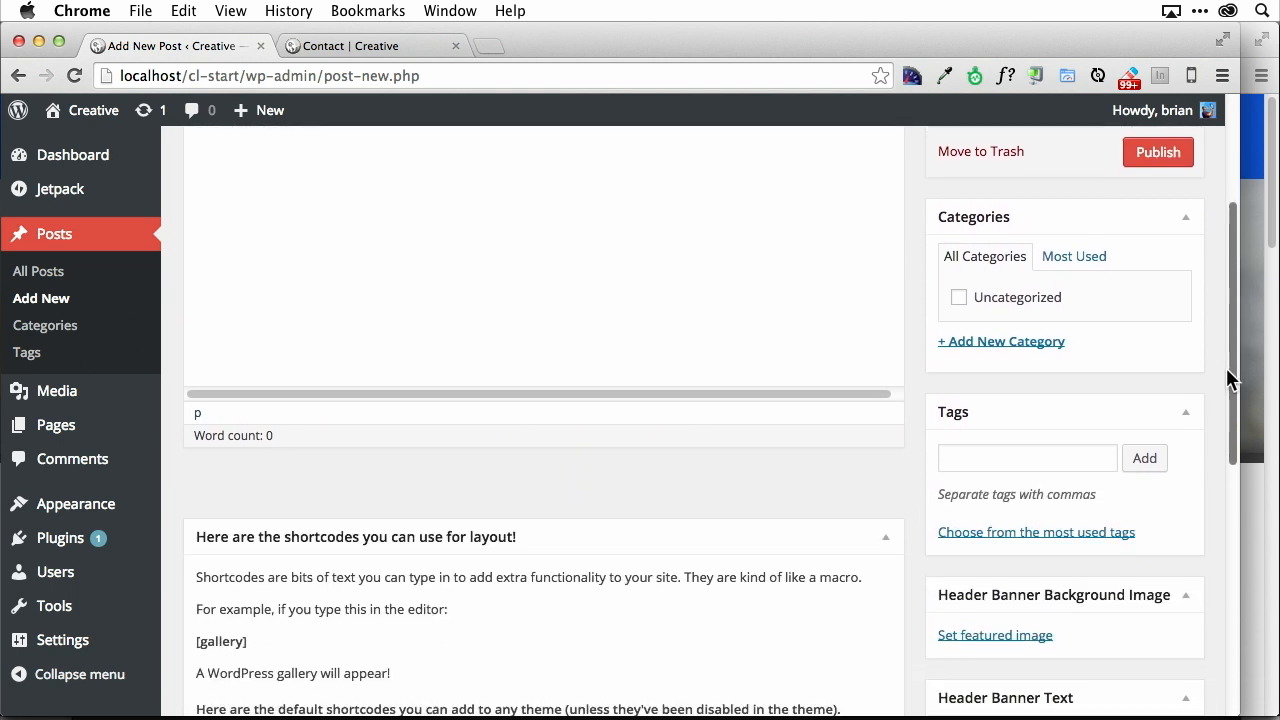
mouse_move(1127, 498)
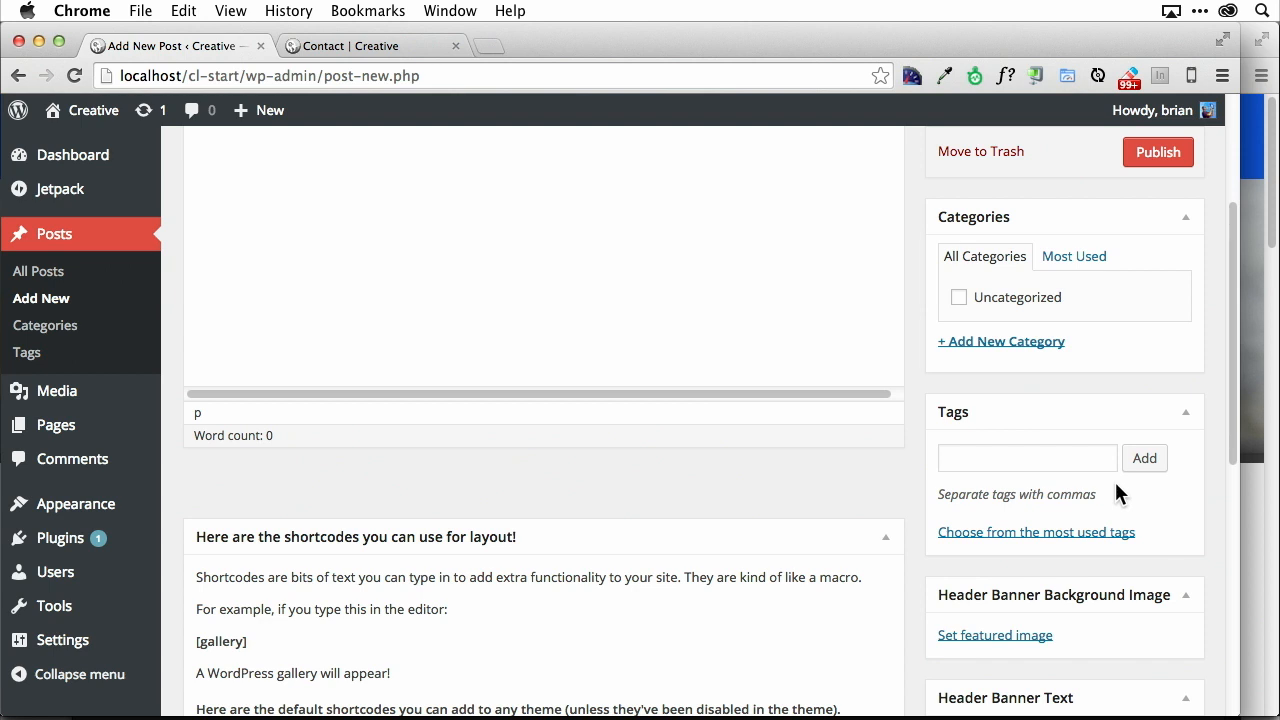
mouse_move(1060, 495)
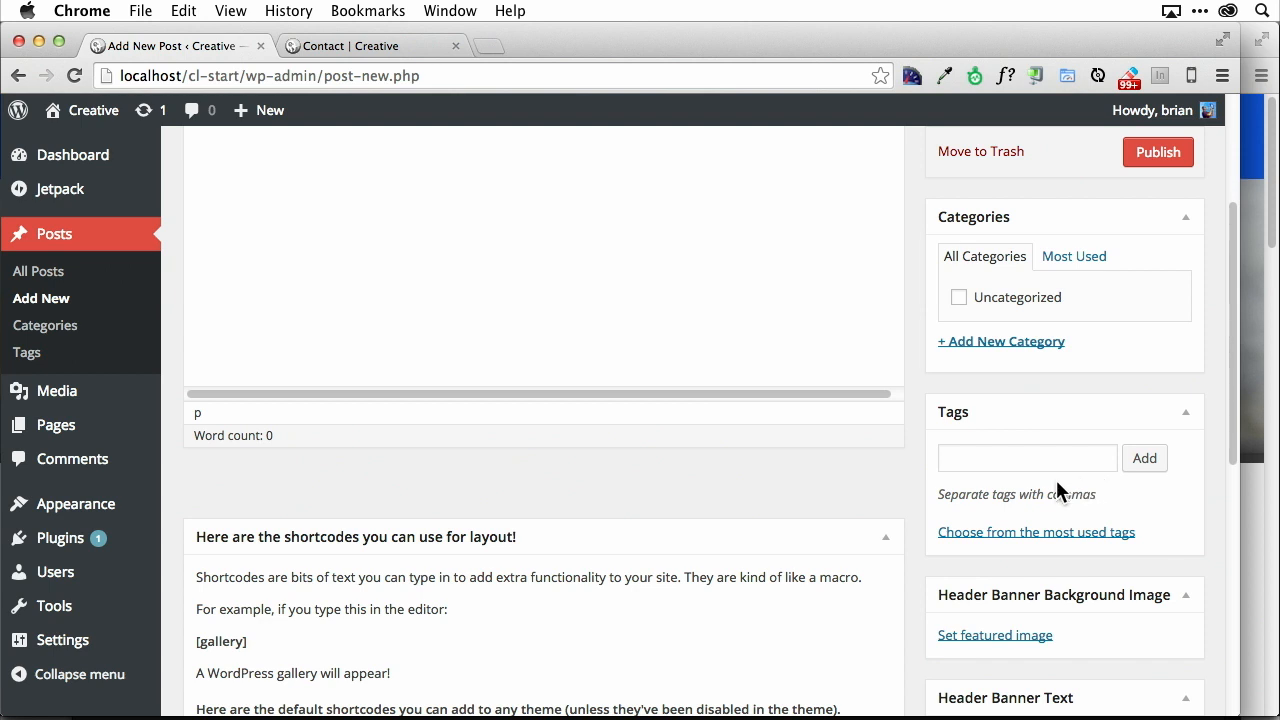
scroll(up, 3)
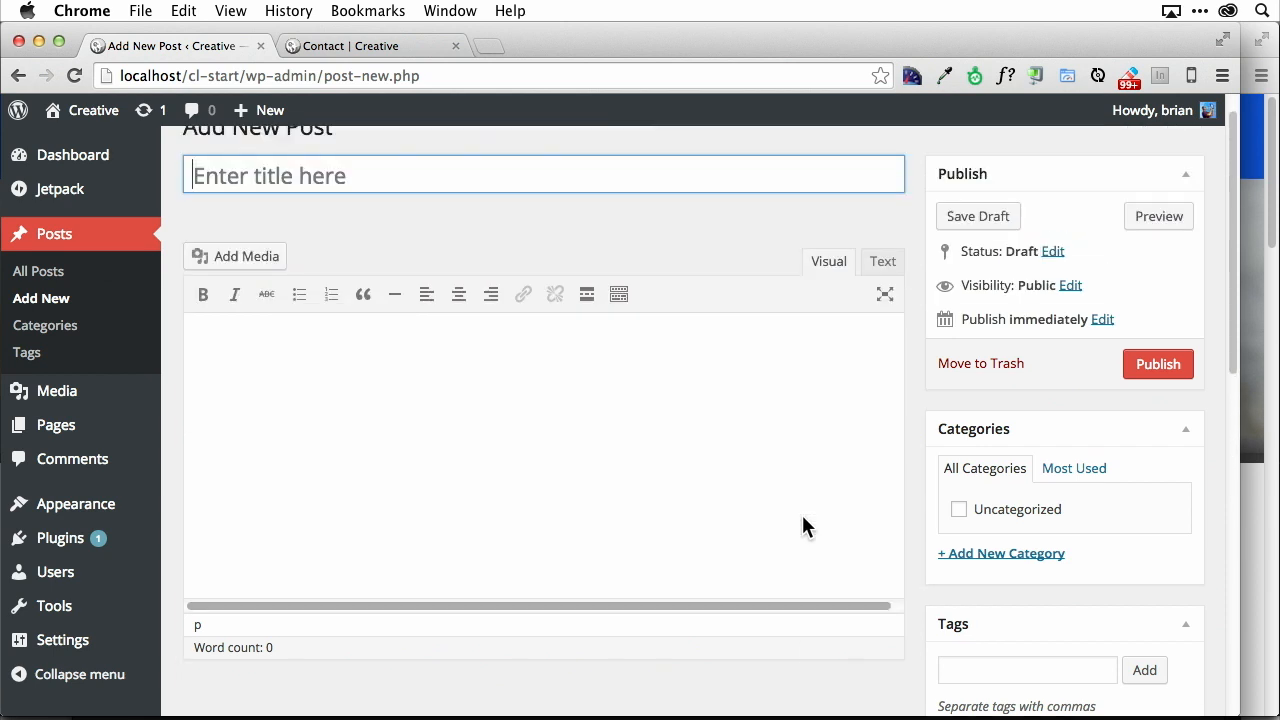
scroll(up, 3)
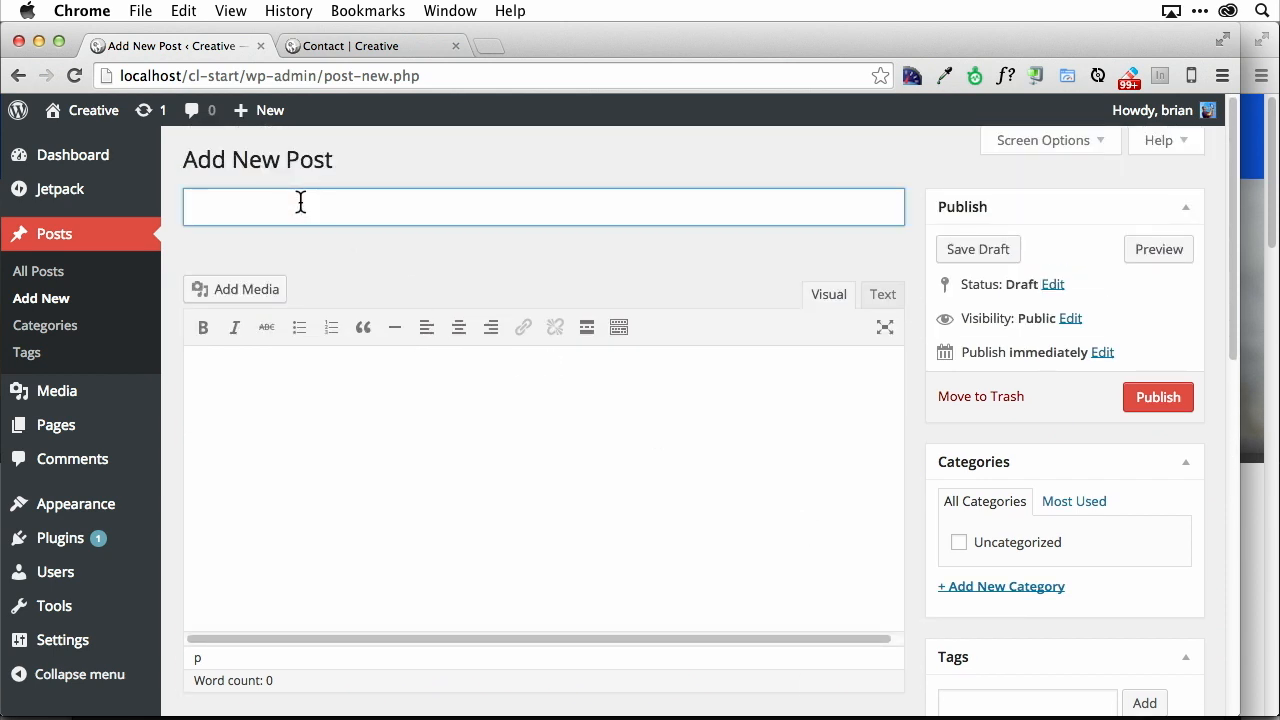
Publish a post titled 'Creative Live happening now!' with an empty body.
text(Crea)
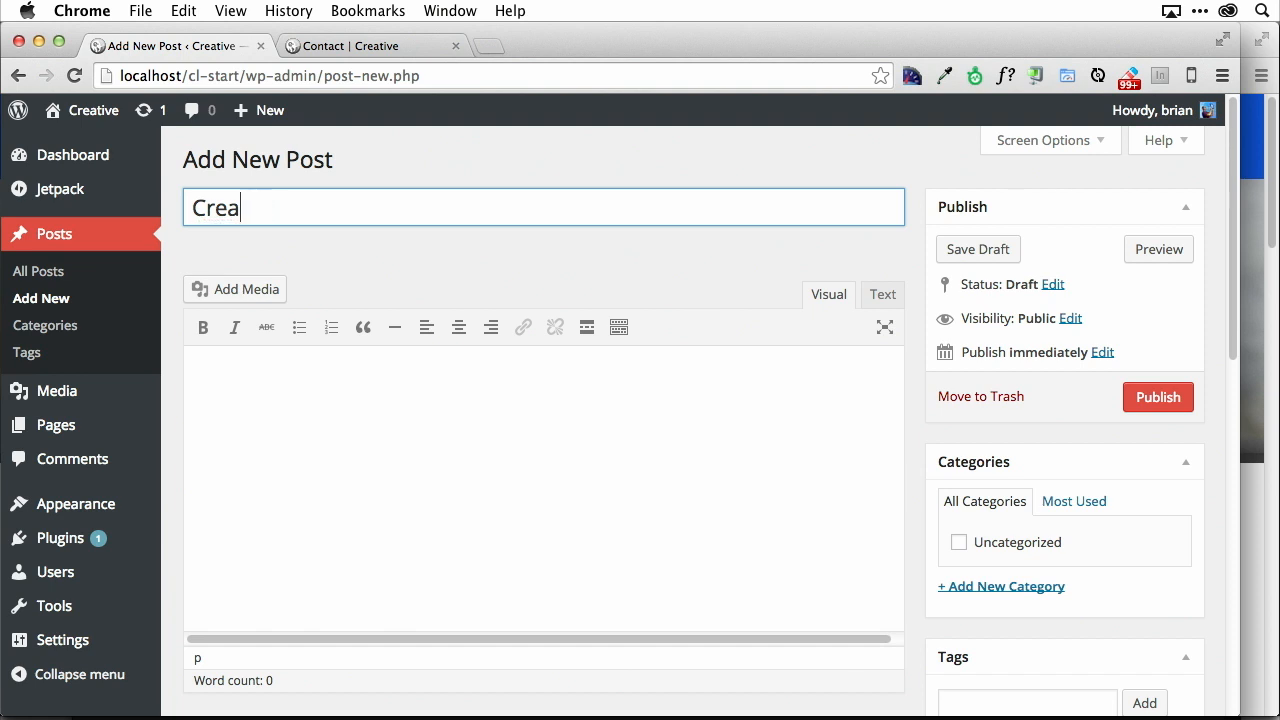
text(tive Live hap)
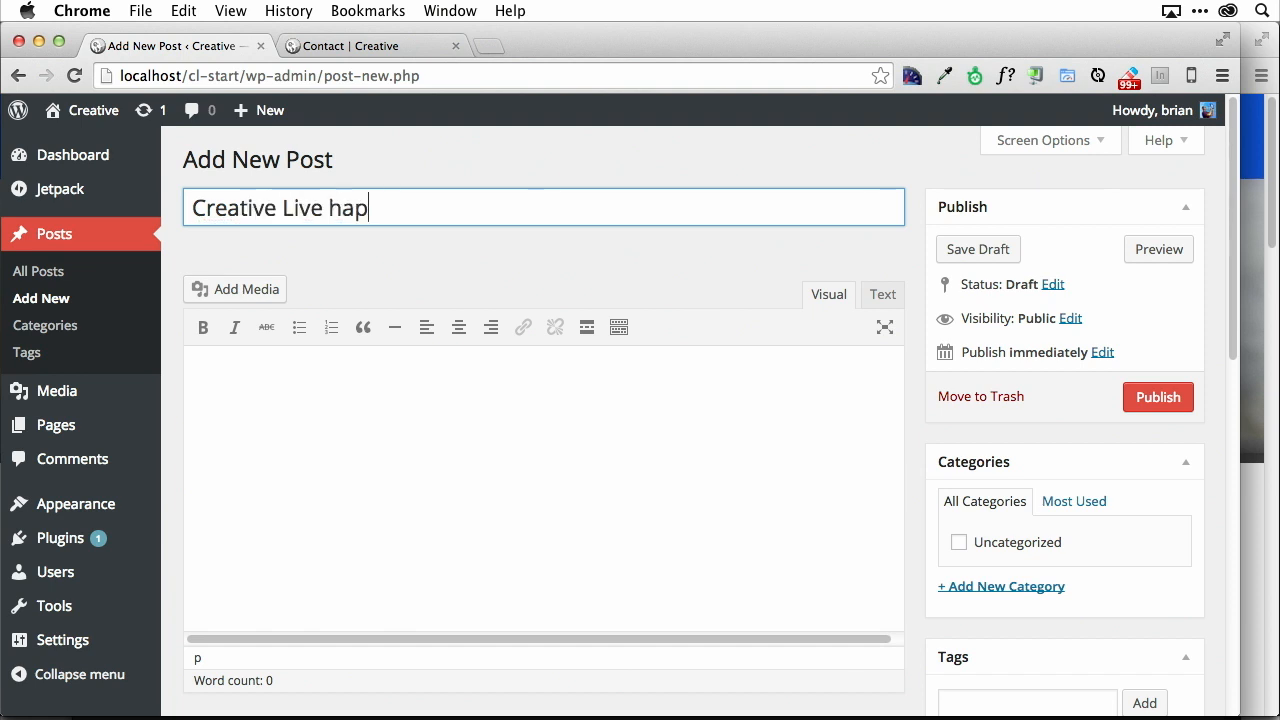
text(pening n)
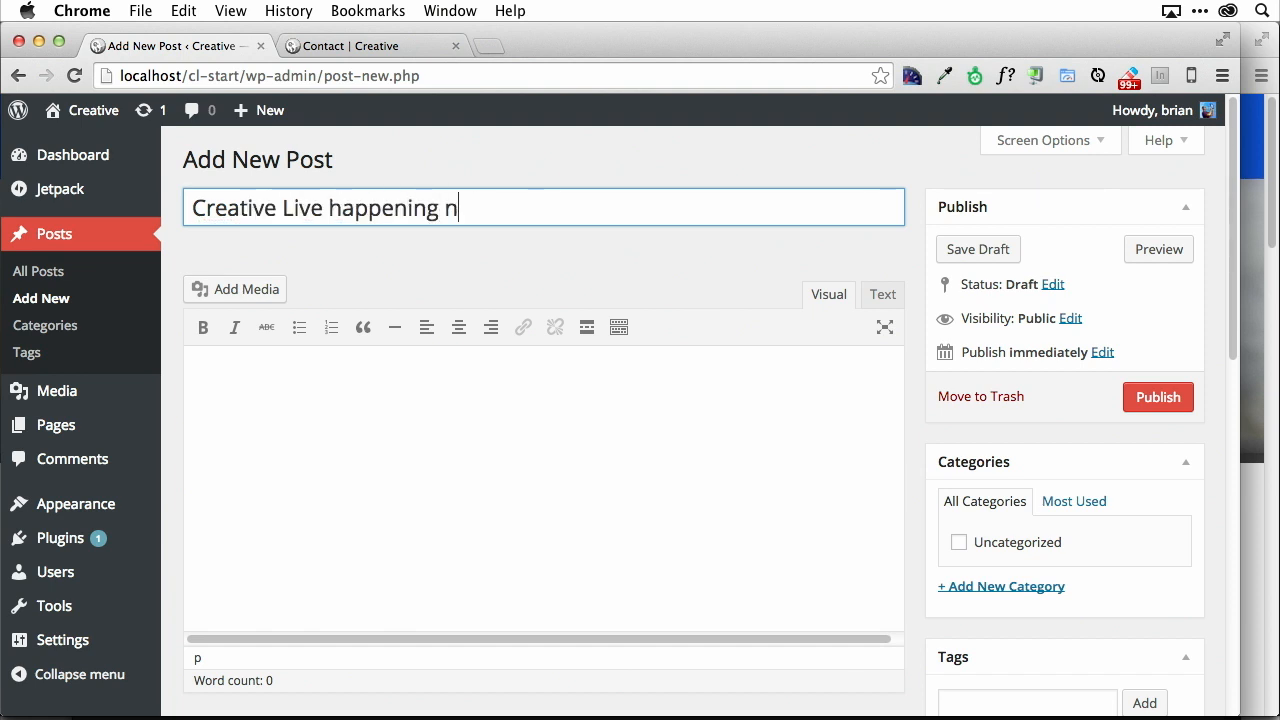
text(ow!)
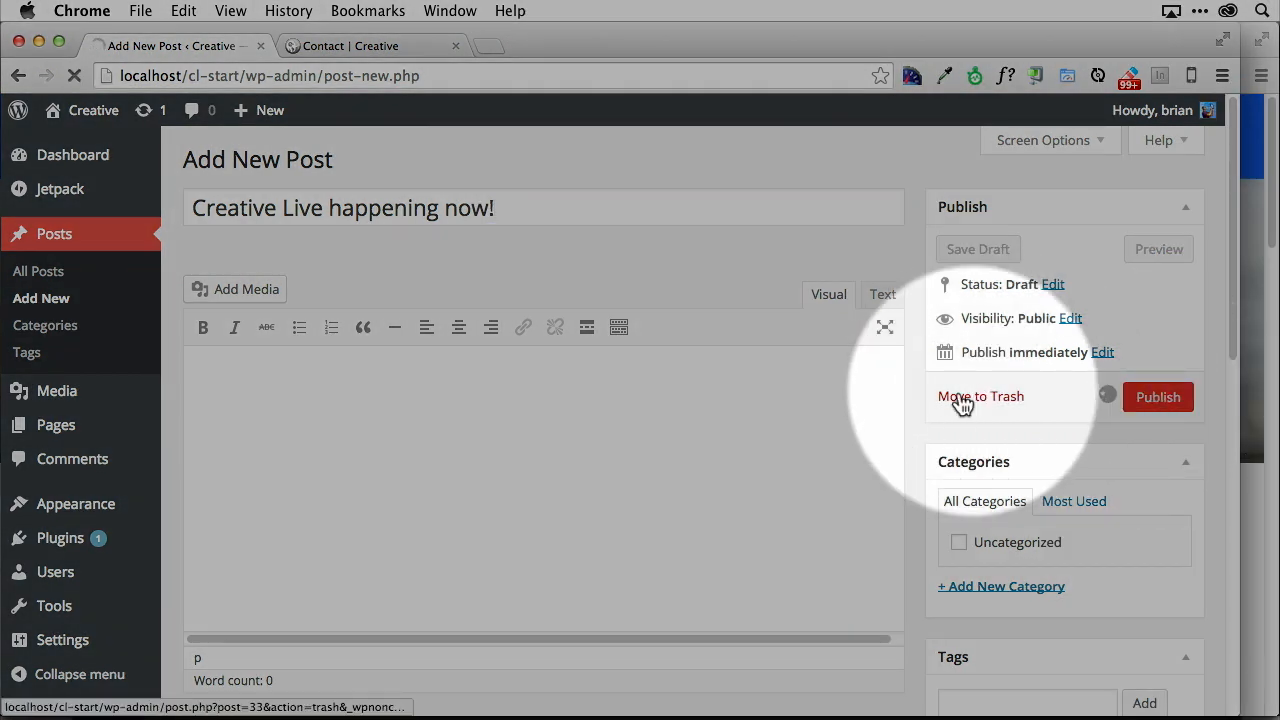
click(1158, 397)
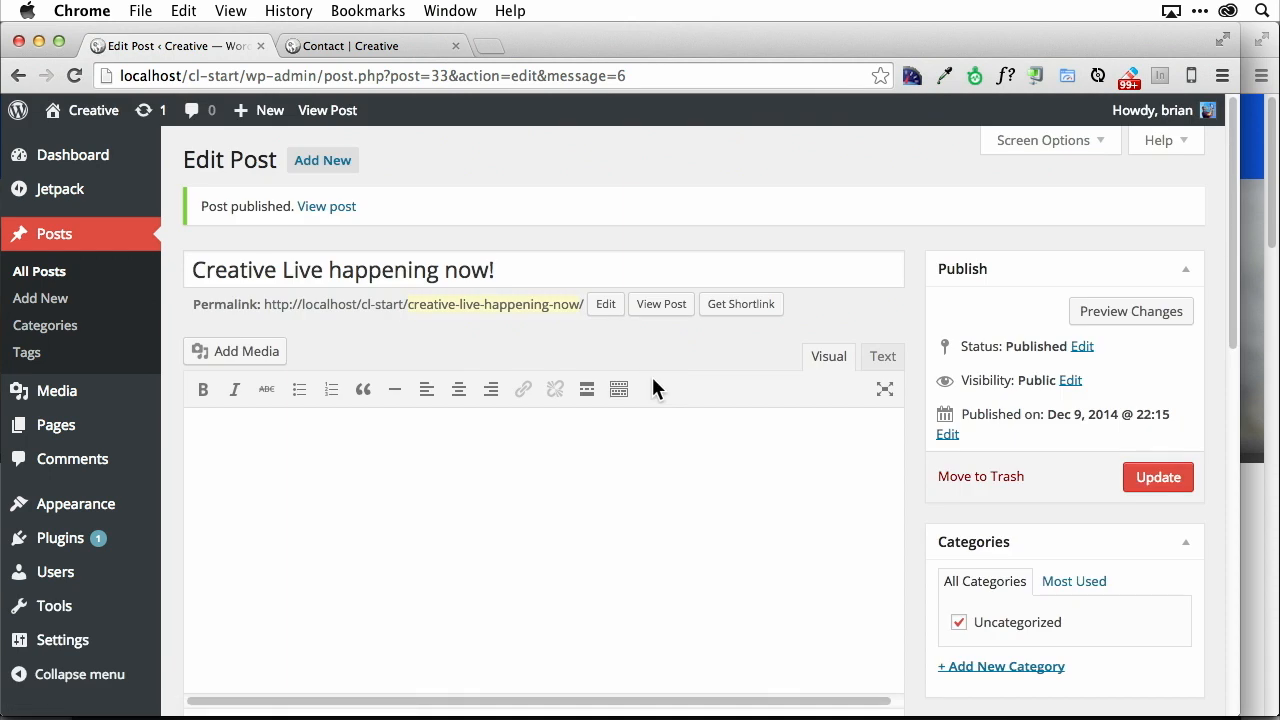
mouse_move(512, 478)
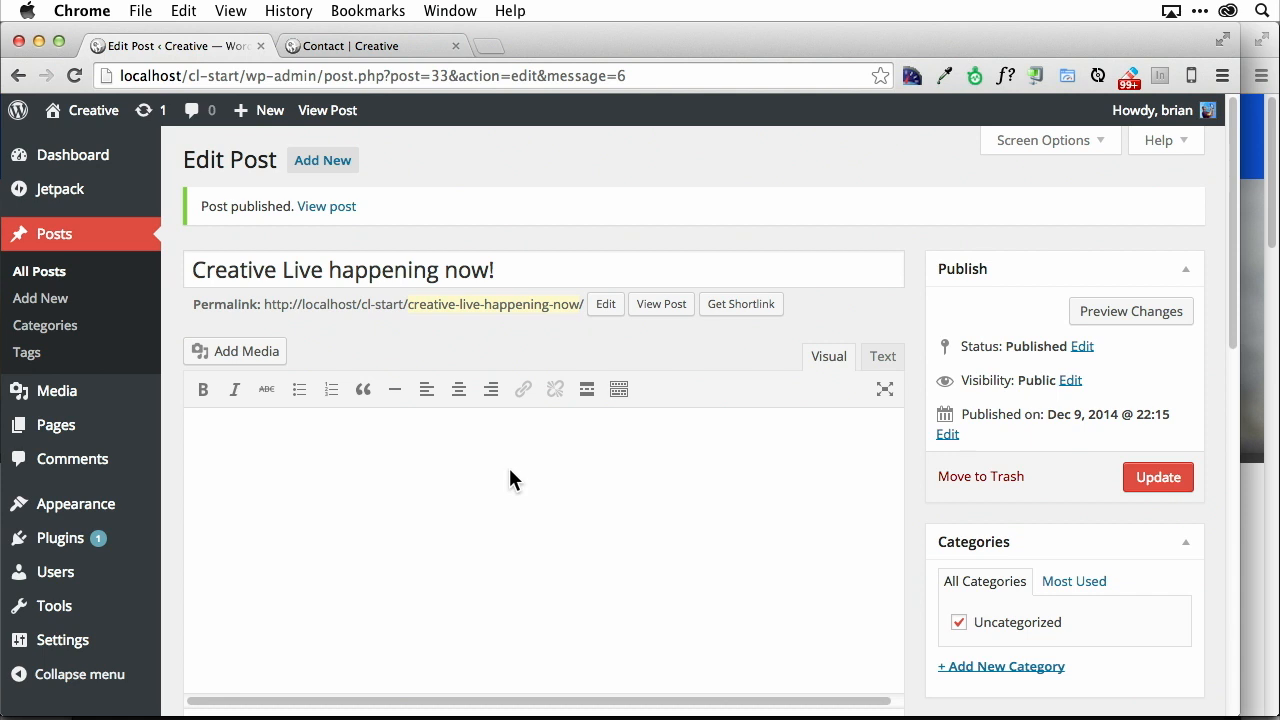
mouse_move(458, 389)
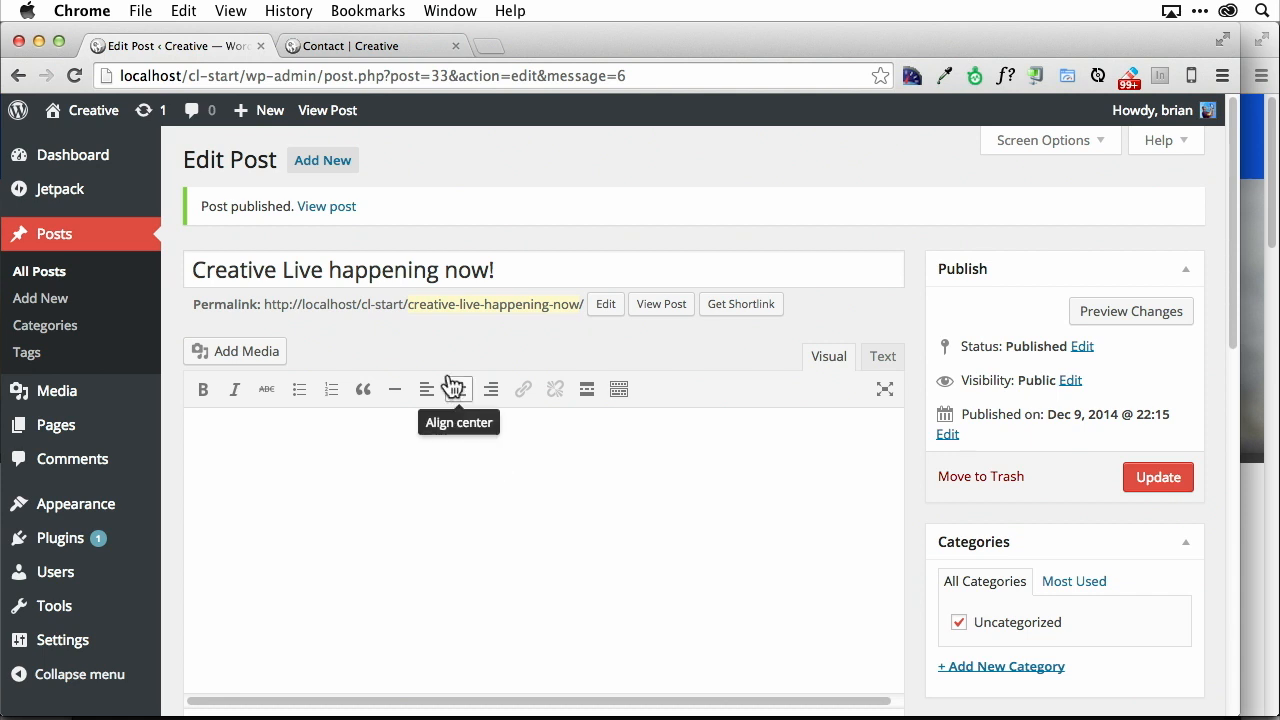
mouse_move(445, 370)
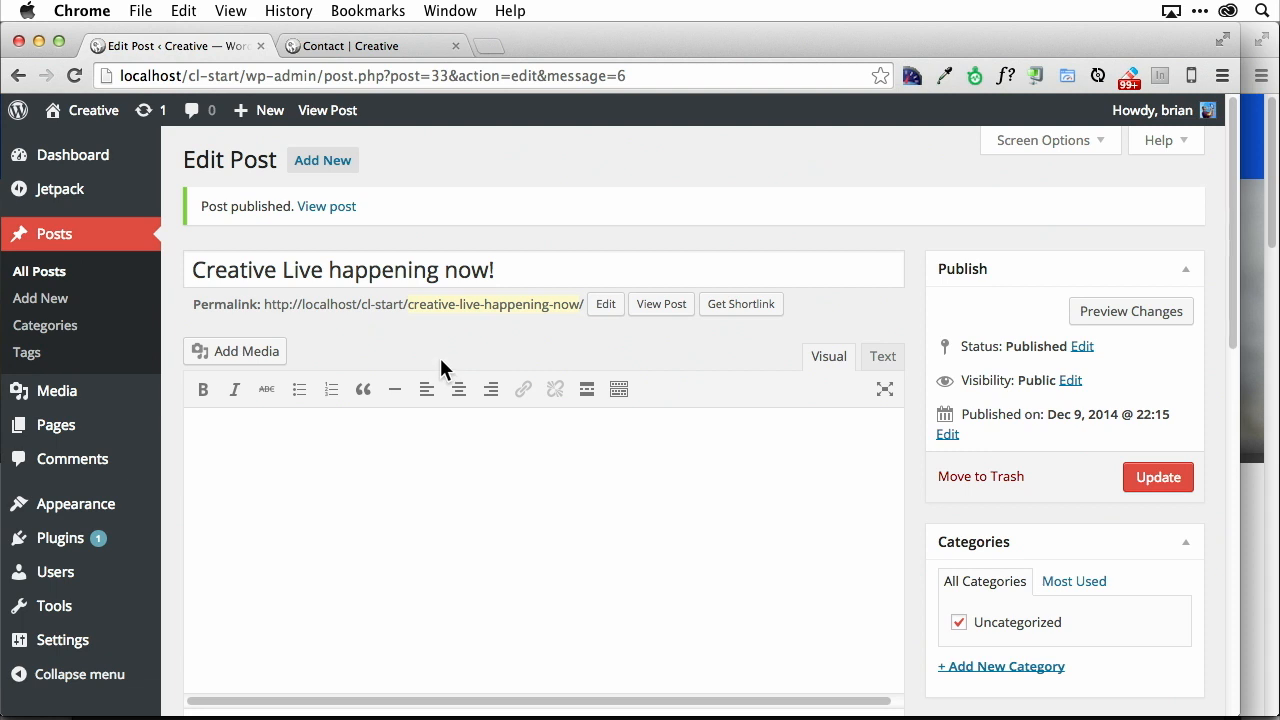
mouse_move(235, 307)
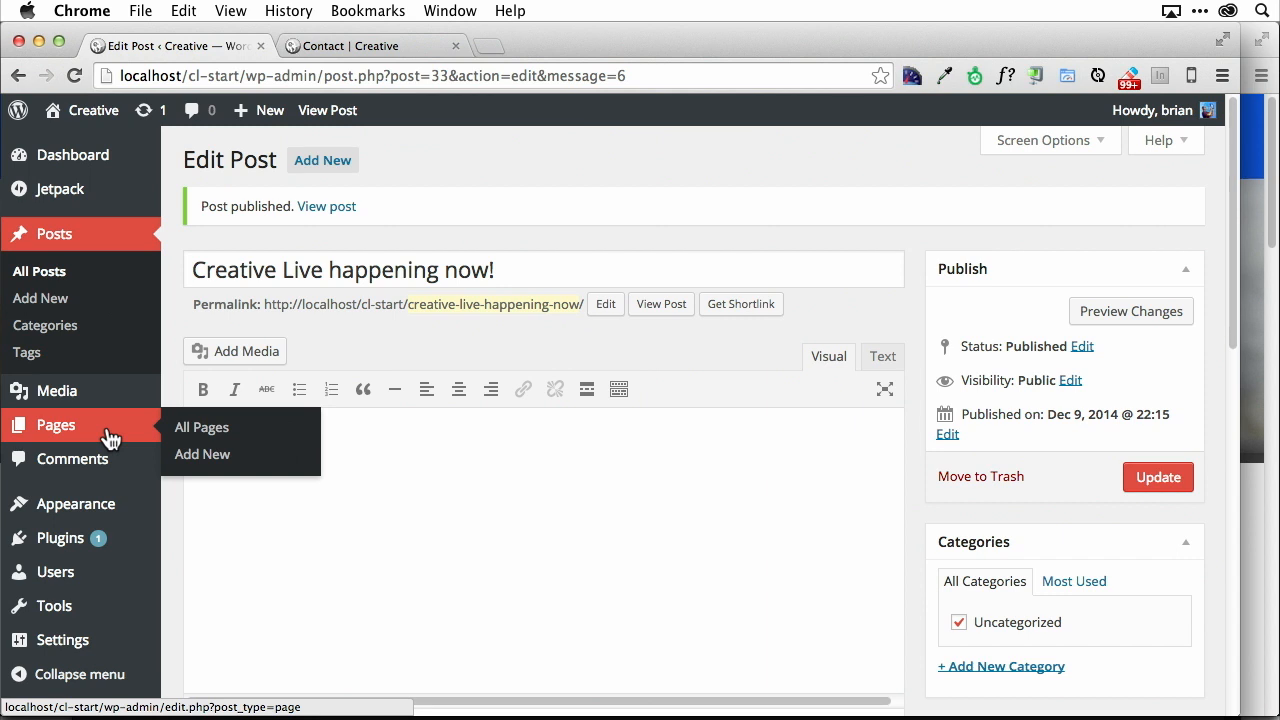
Open the All Pages list from the admin sidebar.
click(201, 427)
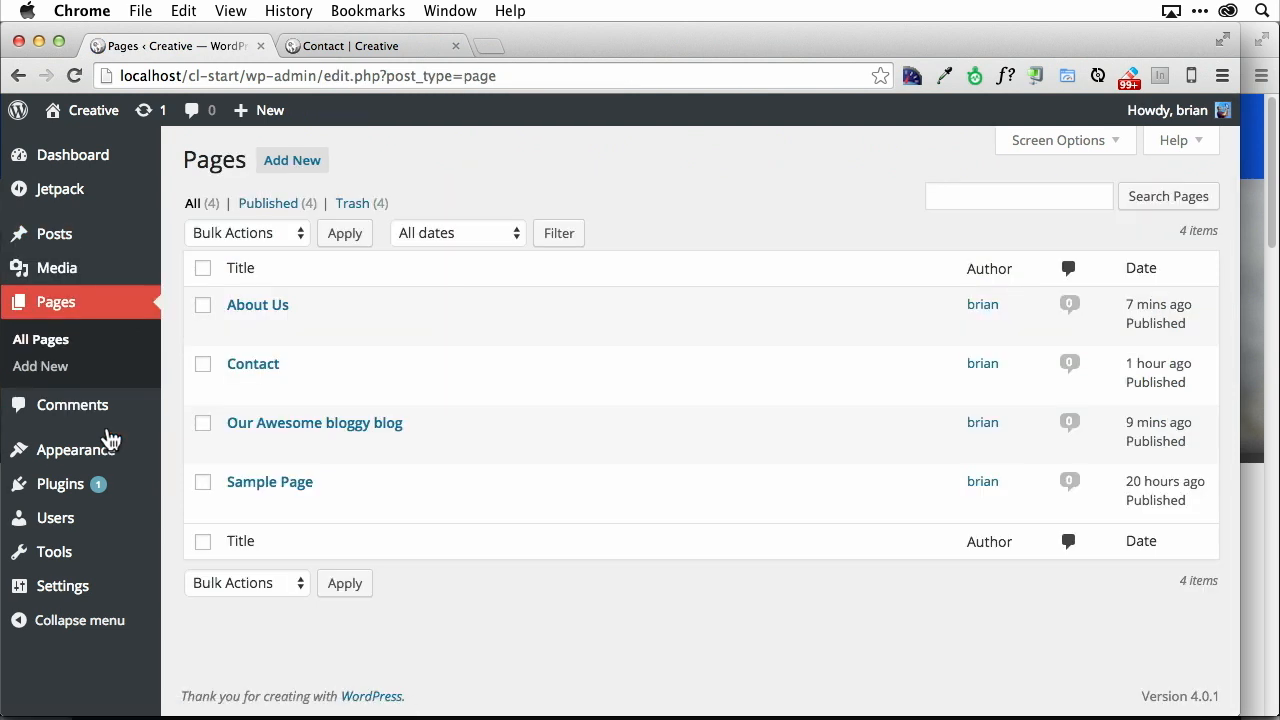
mouse_move(314, 422)
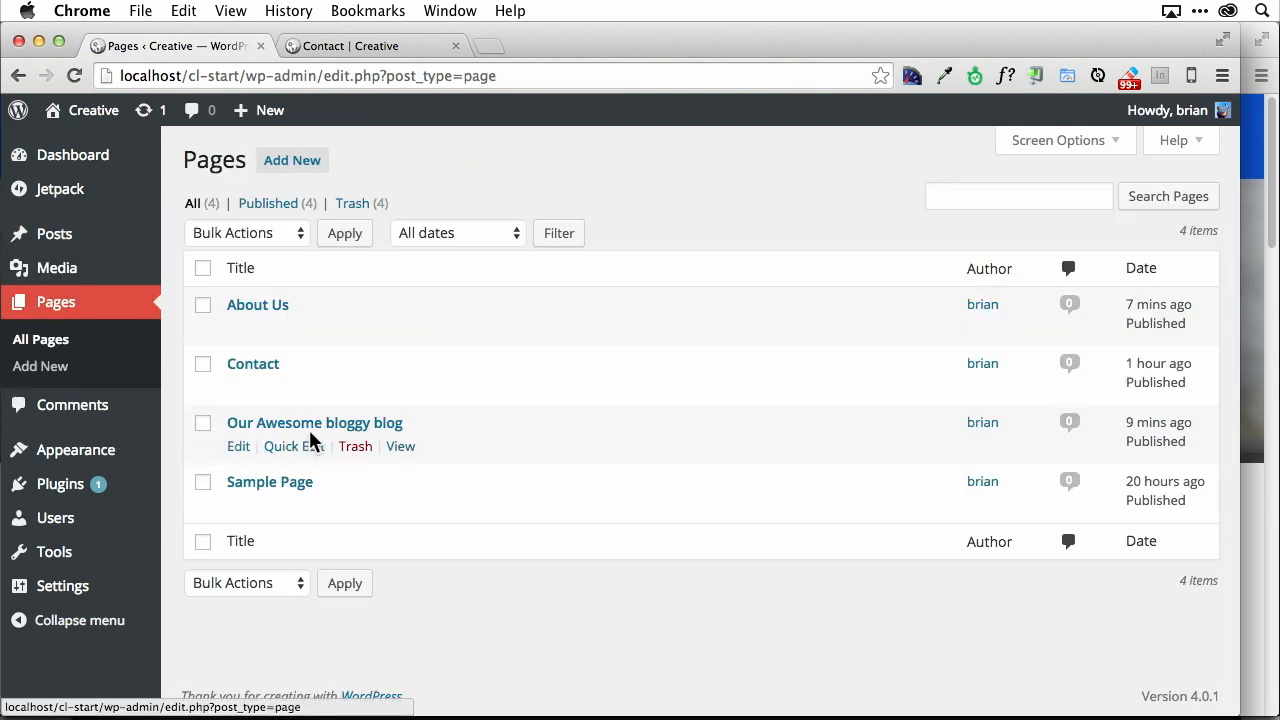
mouse_move(280, 490)
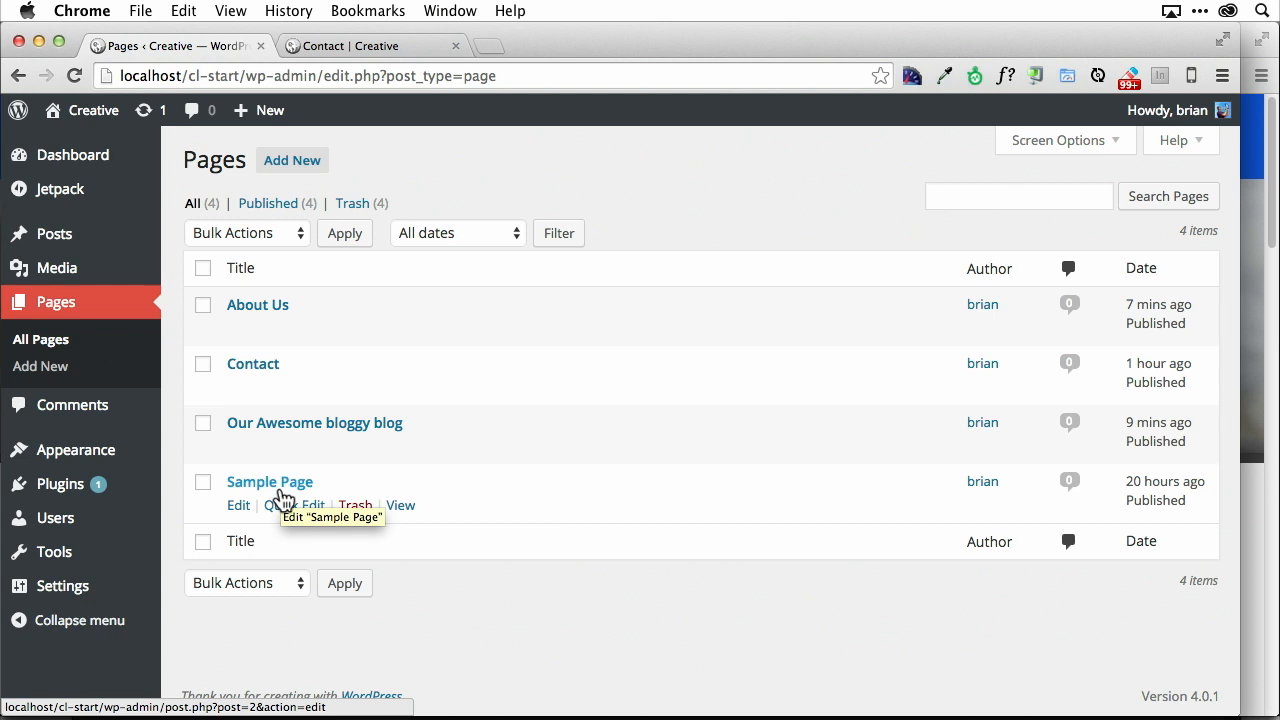
mouse_move(238, 505)
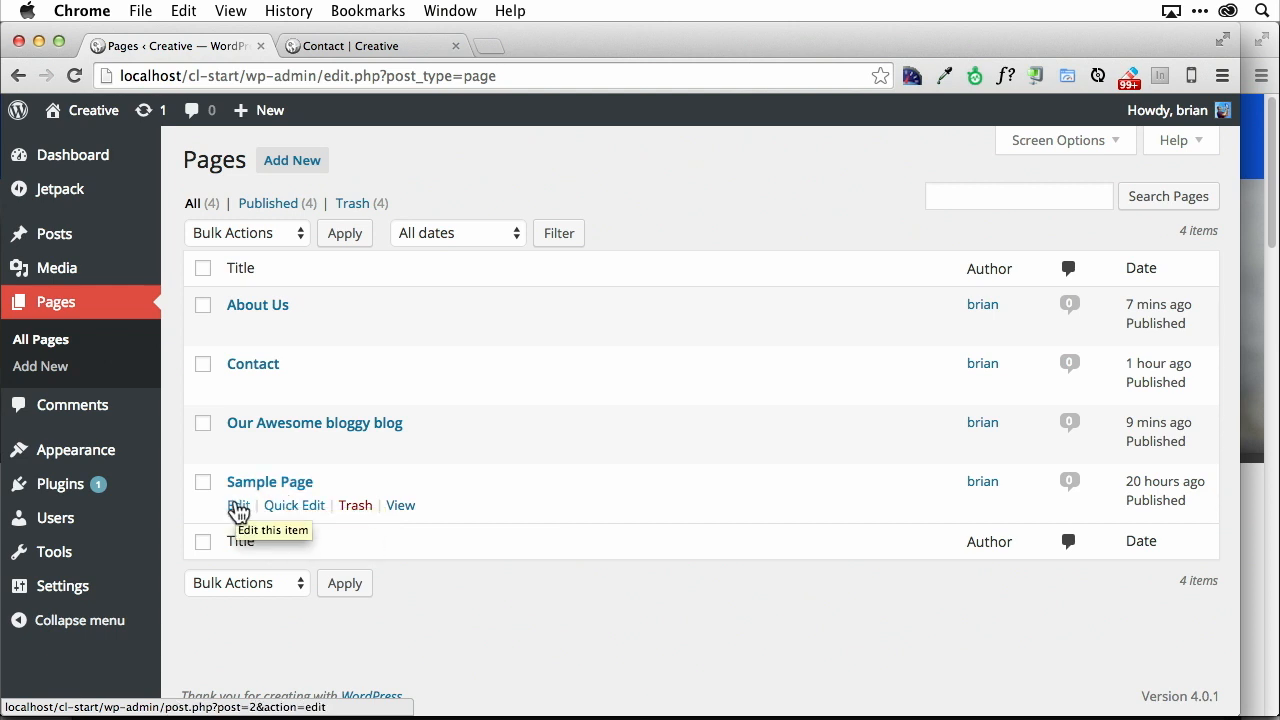
Rename Sample Page to 'Home' with permalink slug 'home', update it, and view Contact.
click(238, 505)
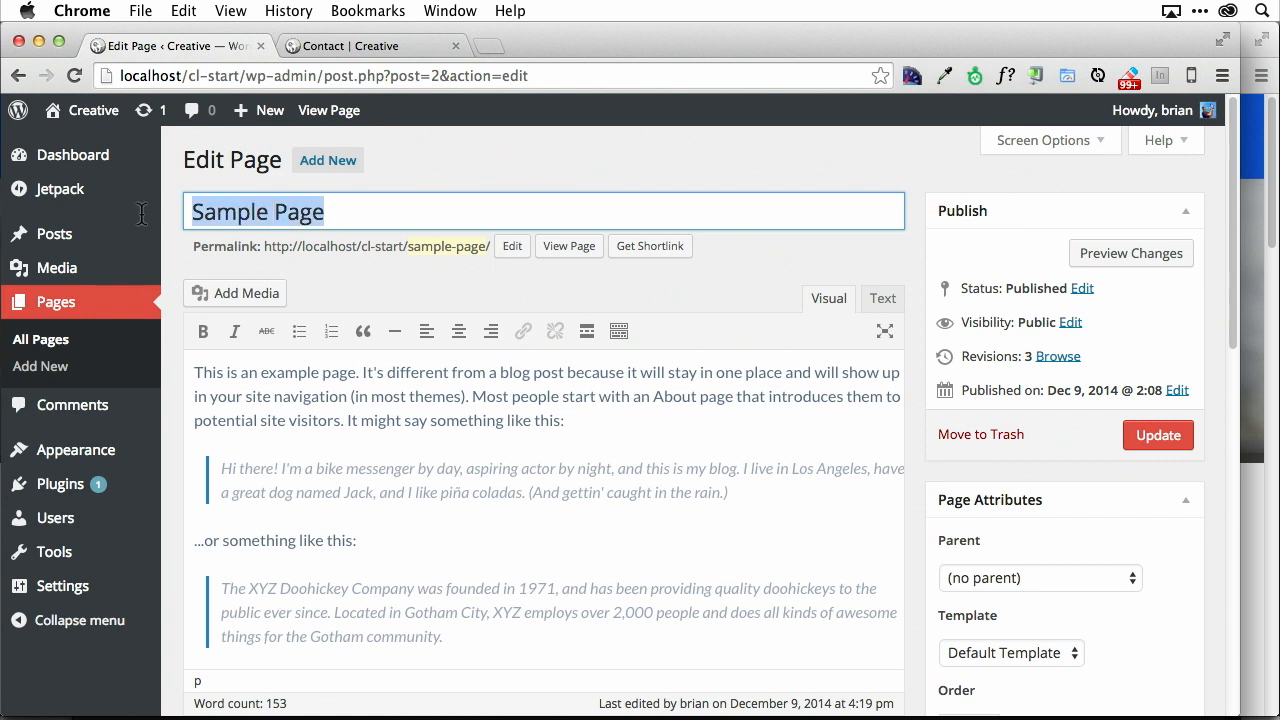
text(Hom)
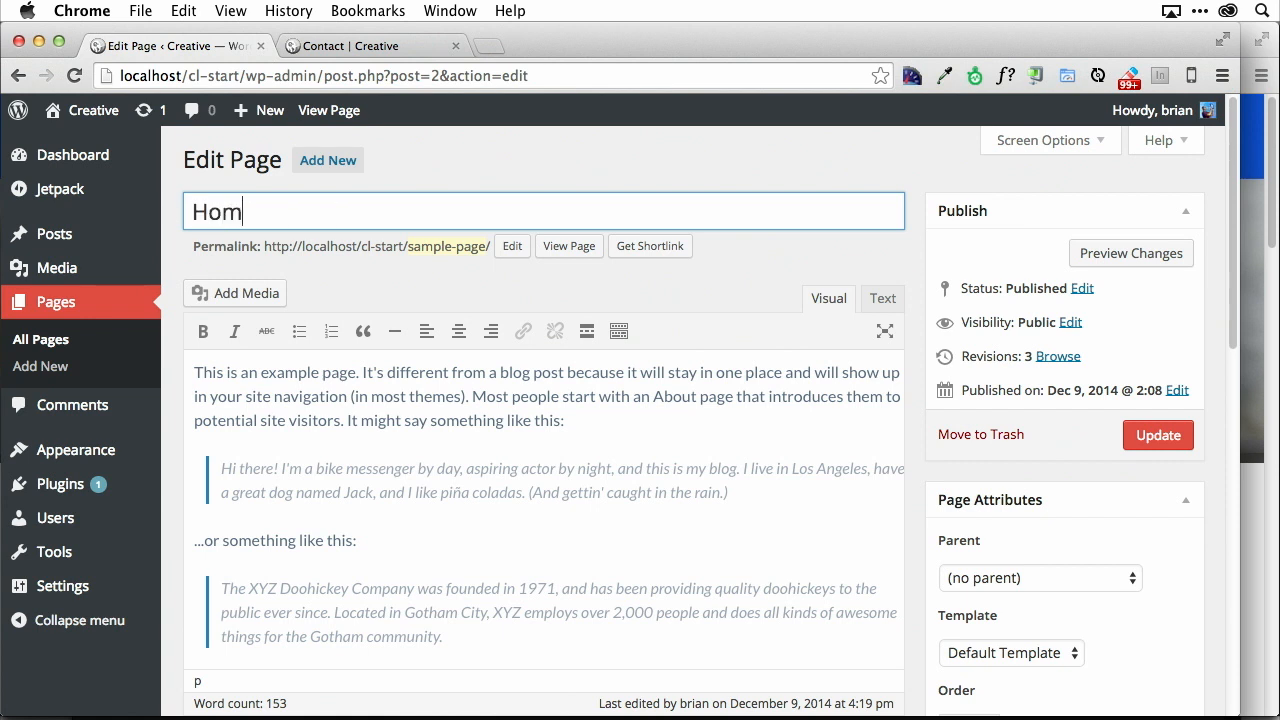
text(e)
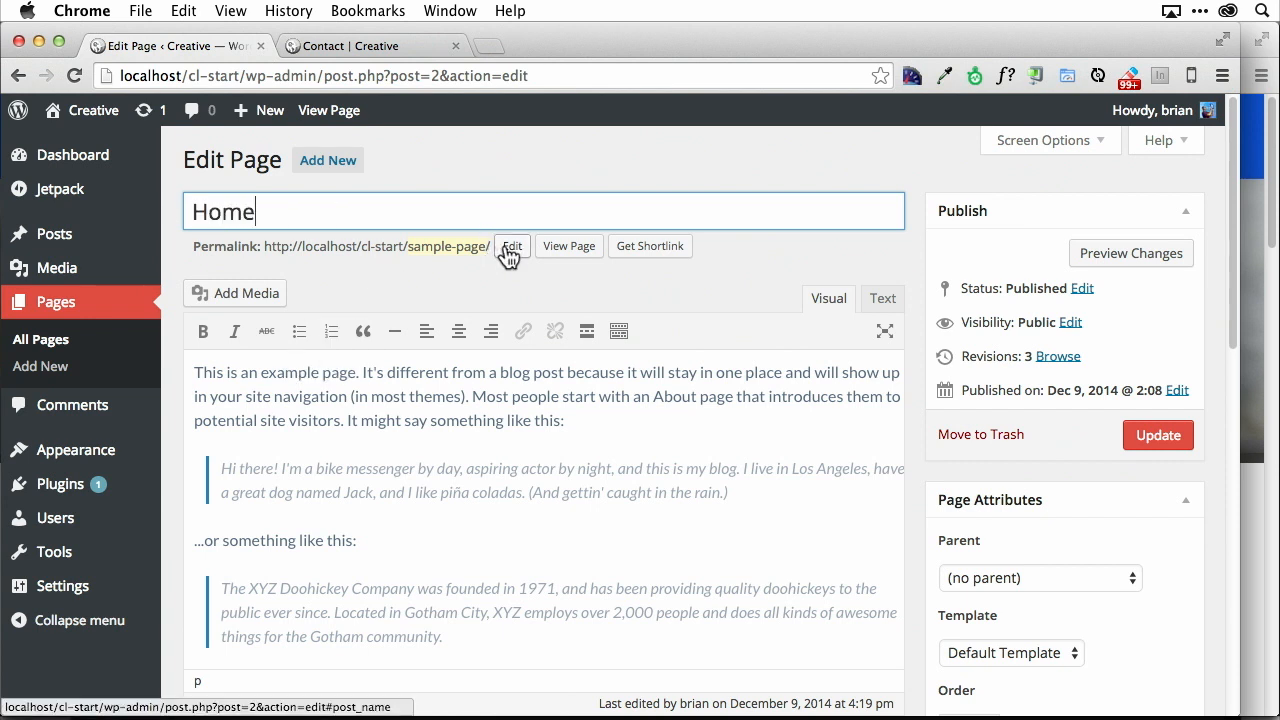
click(511, 246)
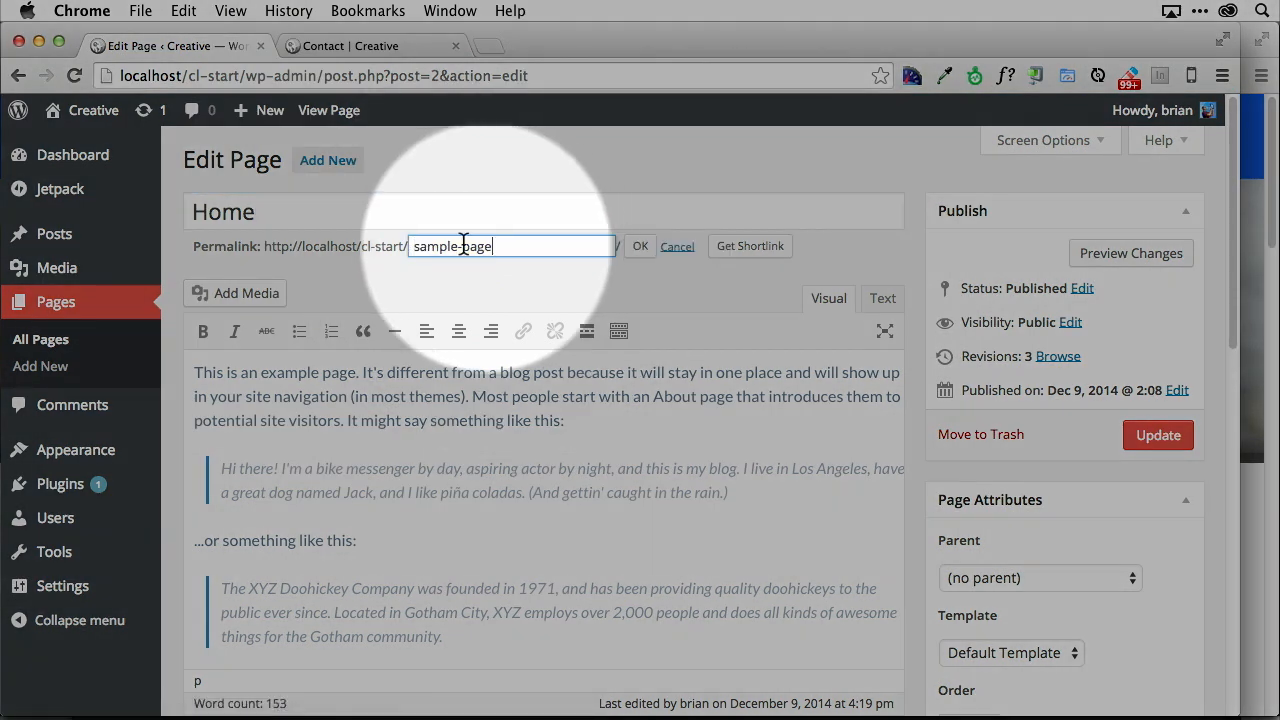
text(home)
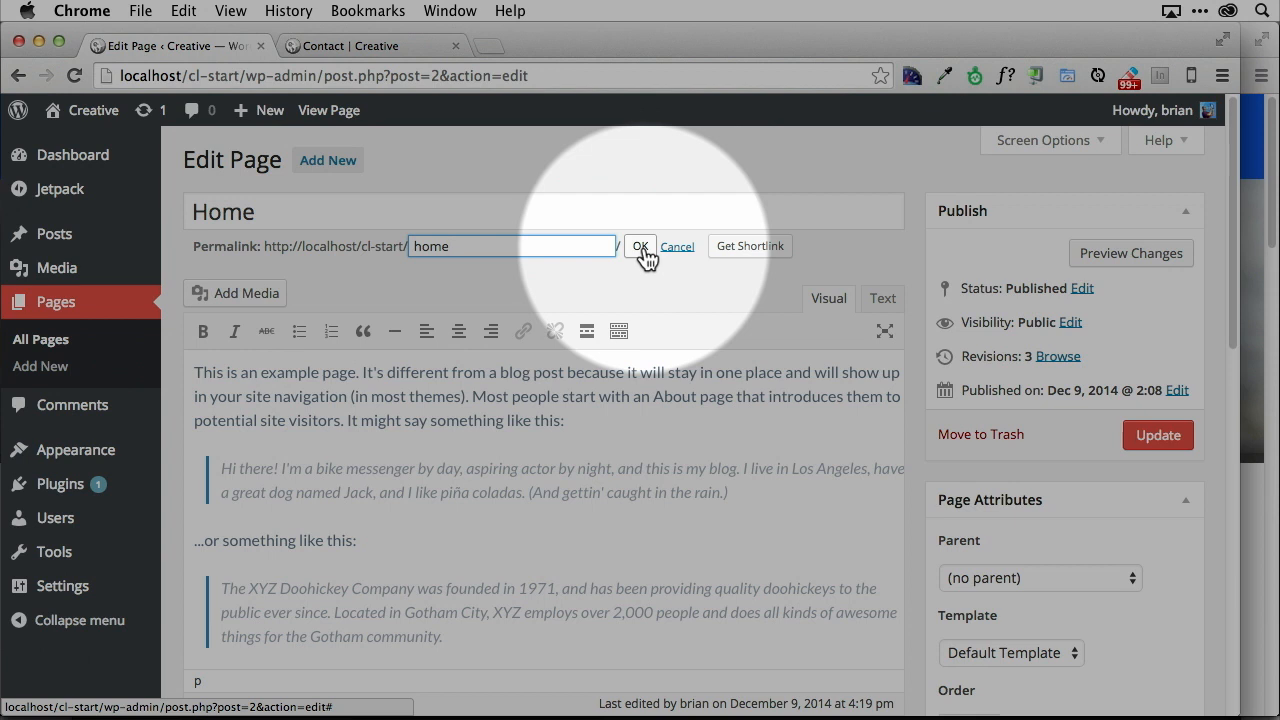
click(640, 246)
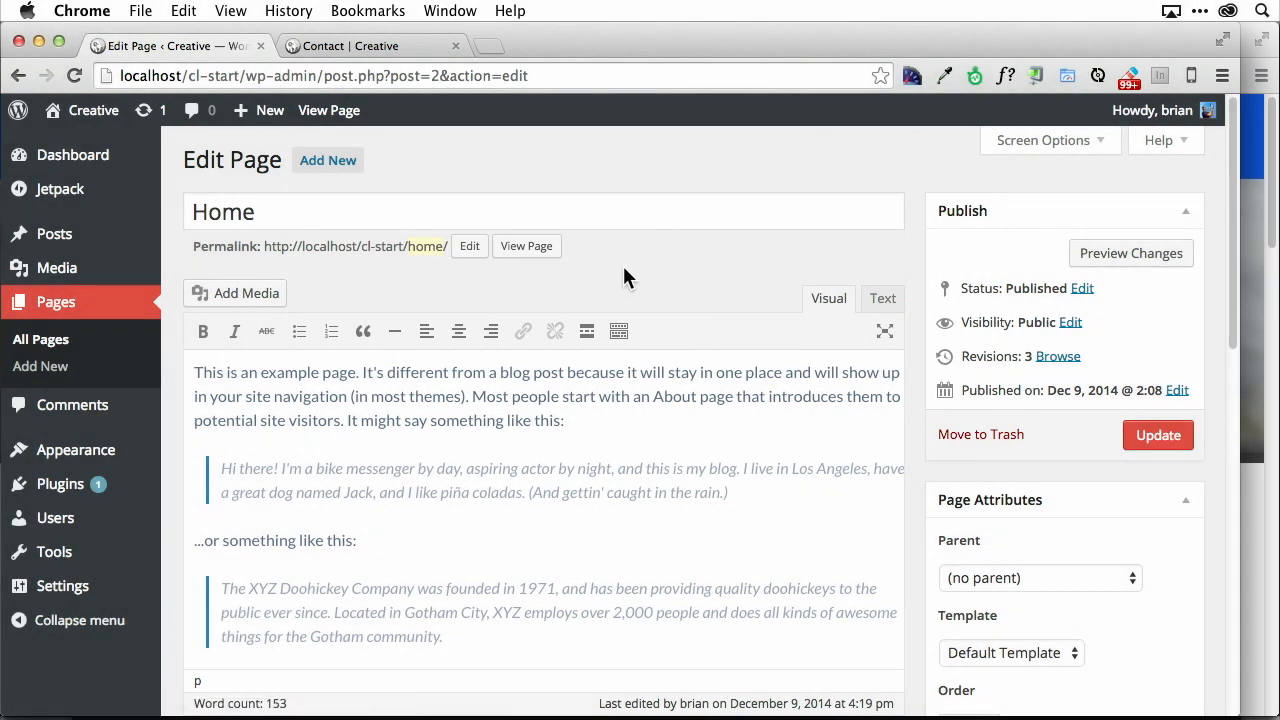
click(1158, 434)
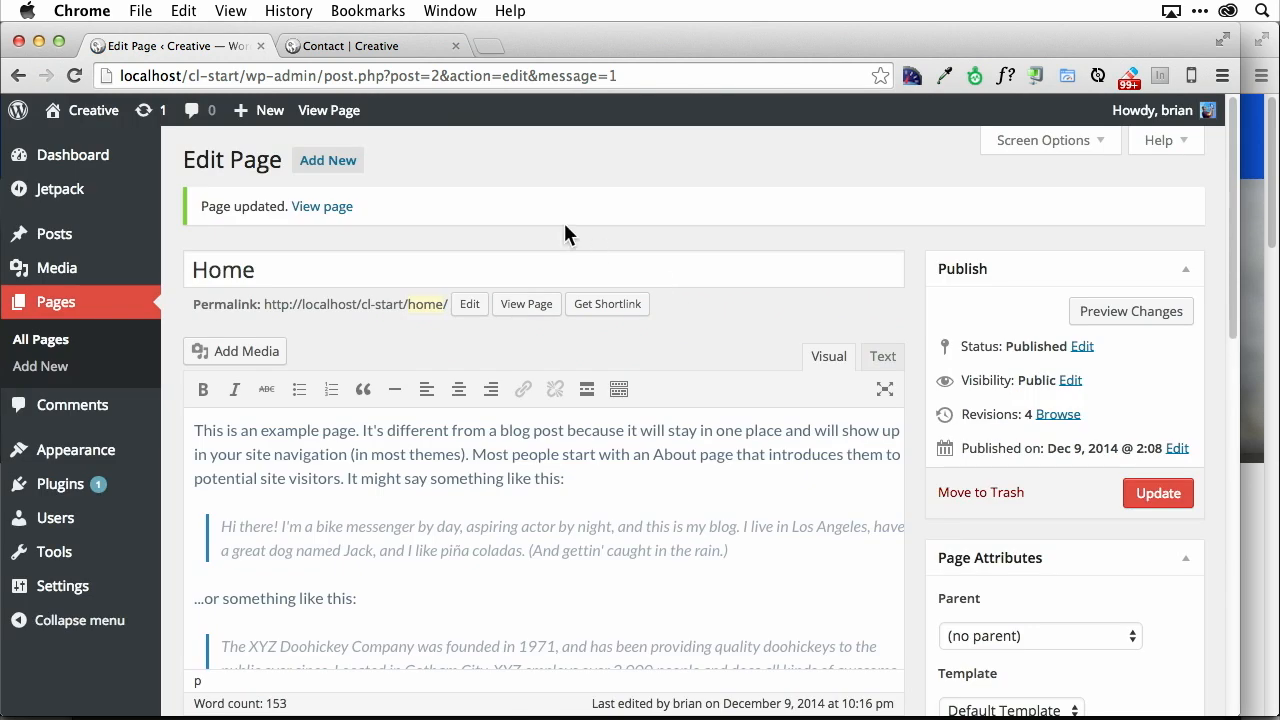
mouse_move(529, 214)
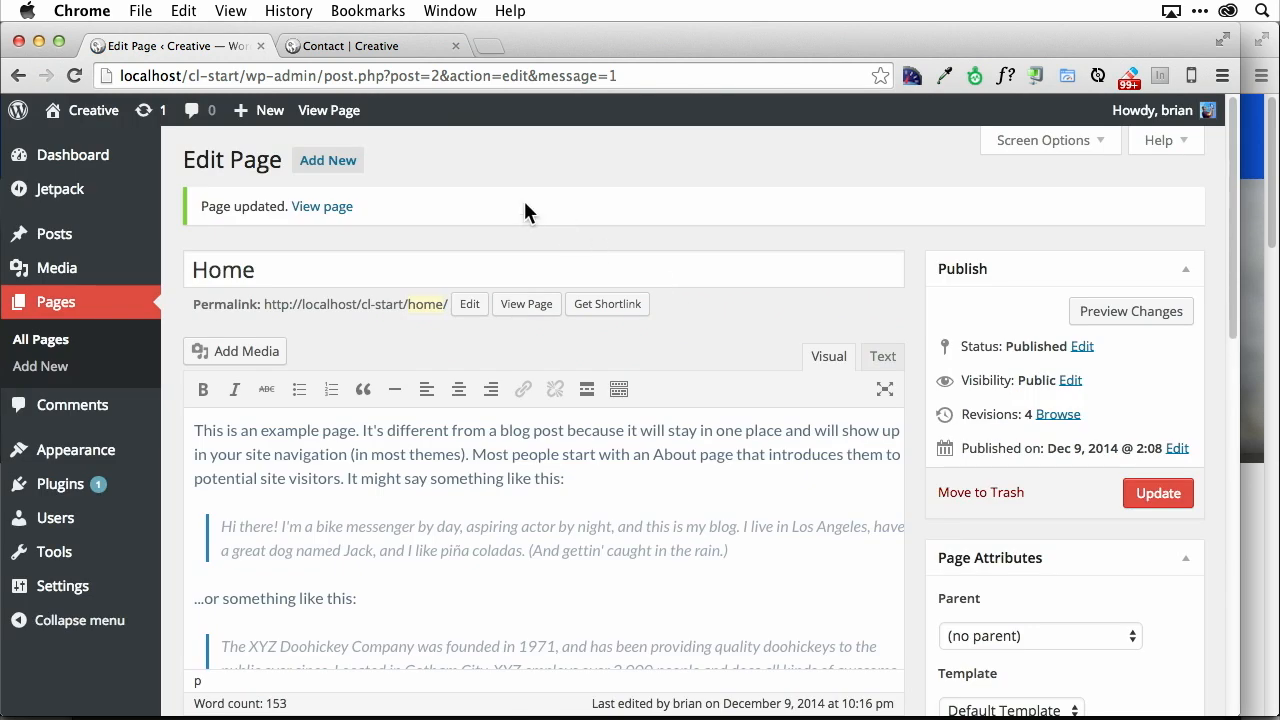
click(372, 46)
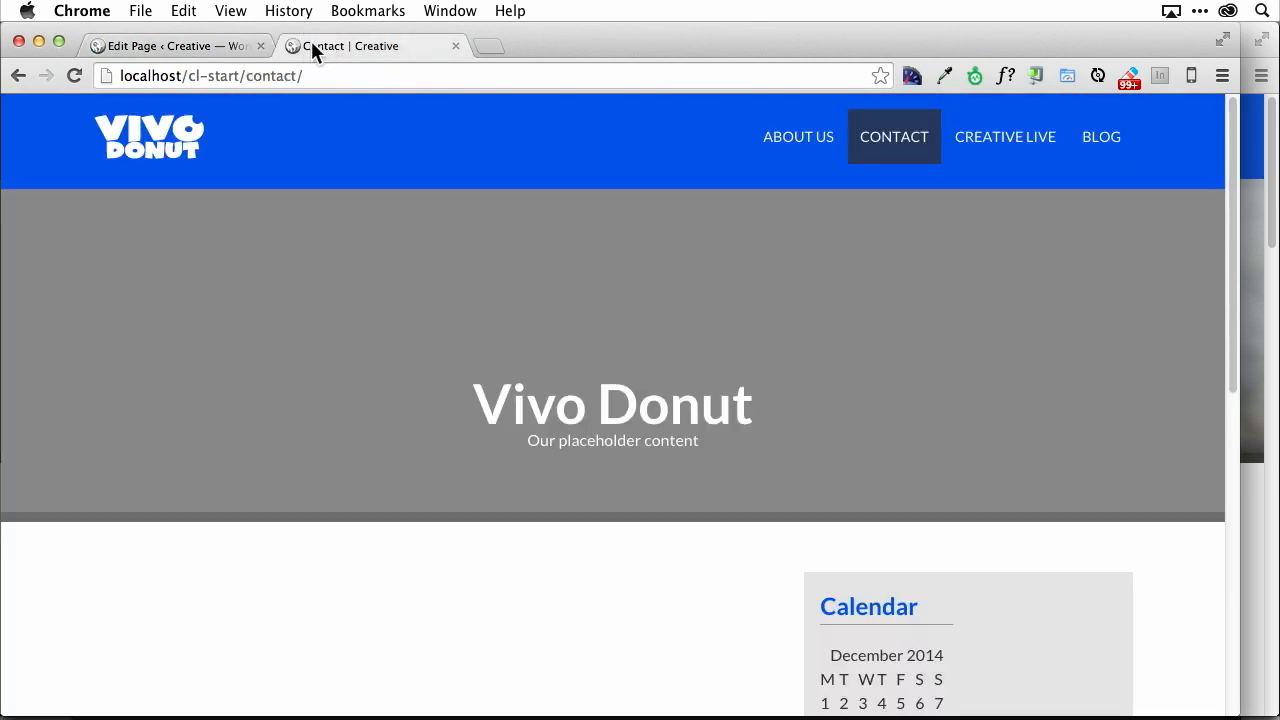
Reload and scroll the live Contact page, then return to the admin tab.
click(73, 75)
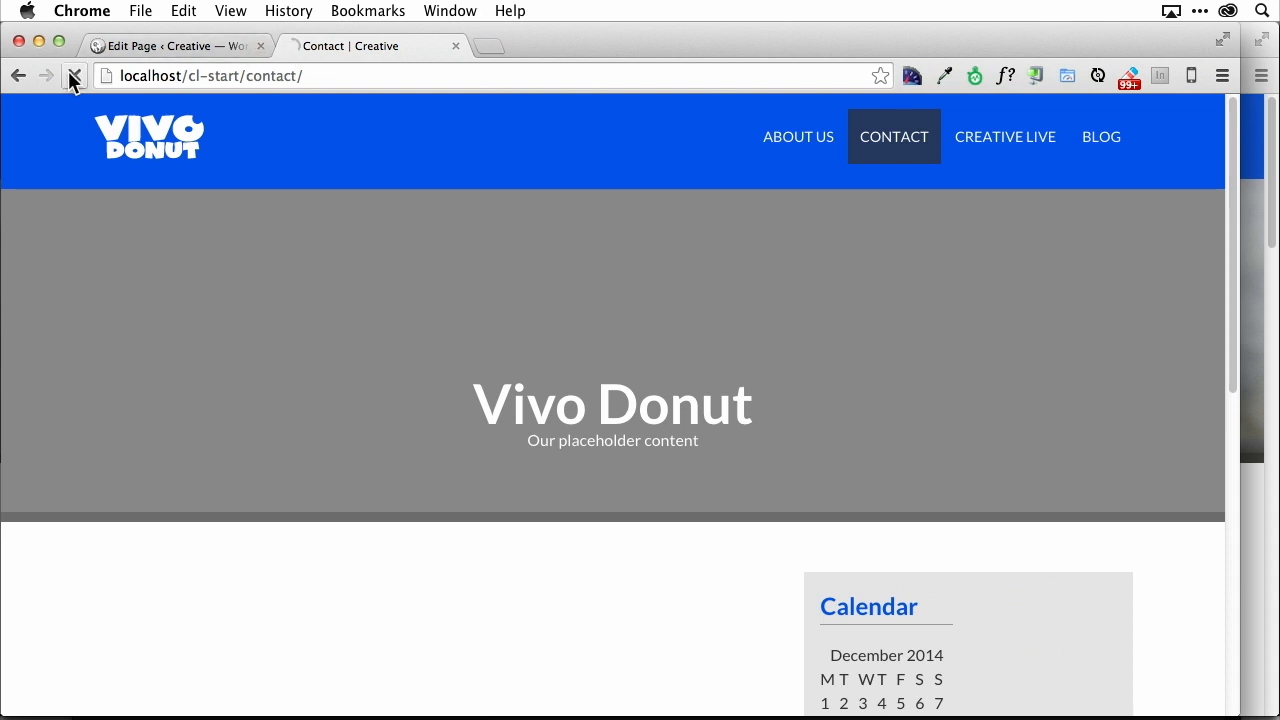
scroll(down, 3)
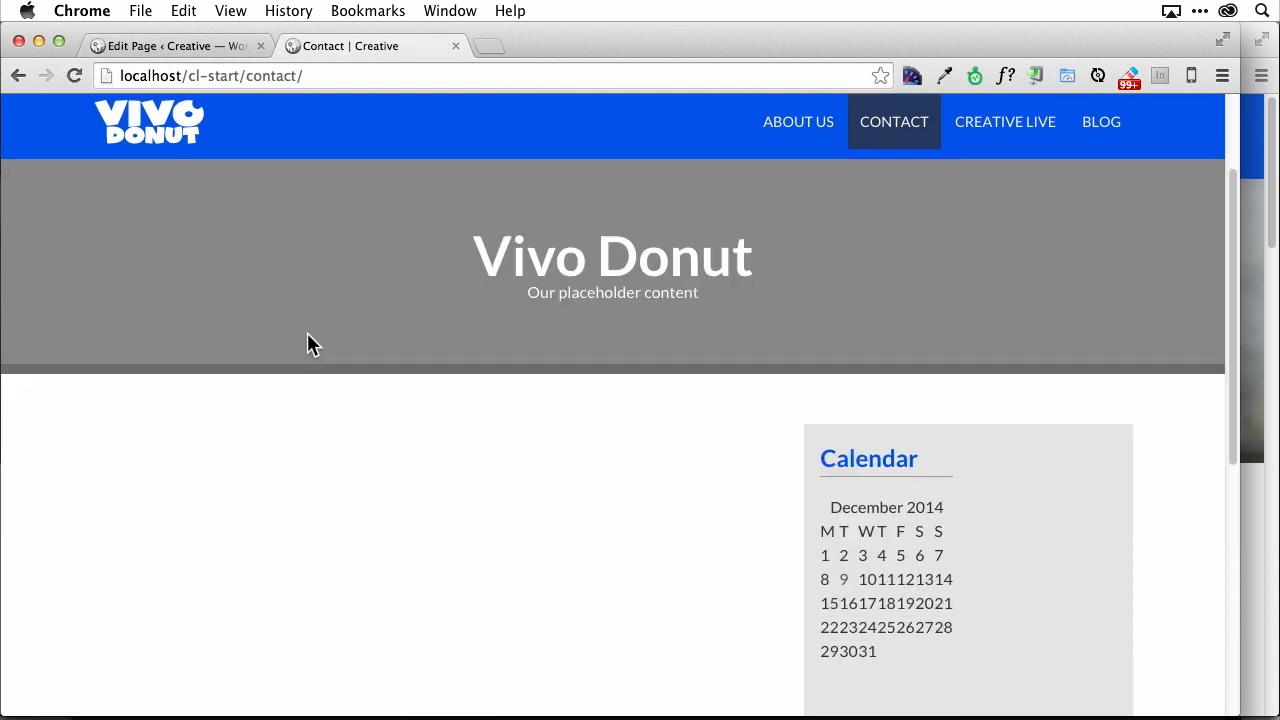
scroll(down, 3)
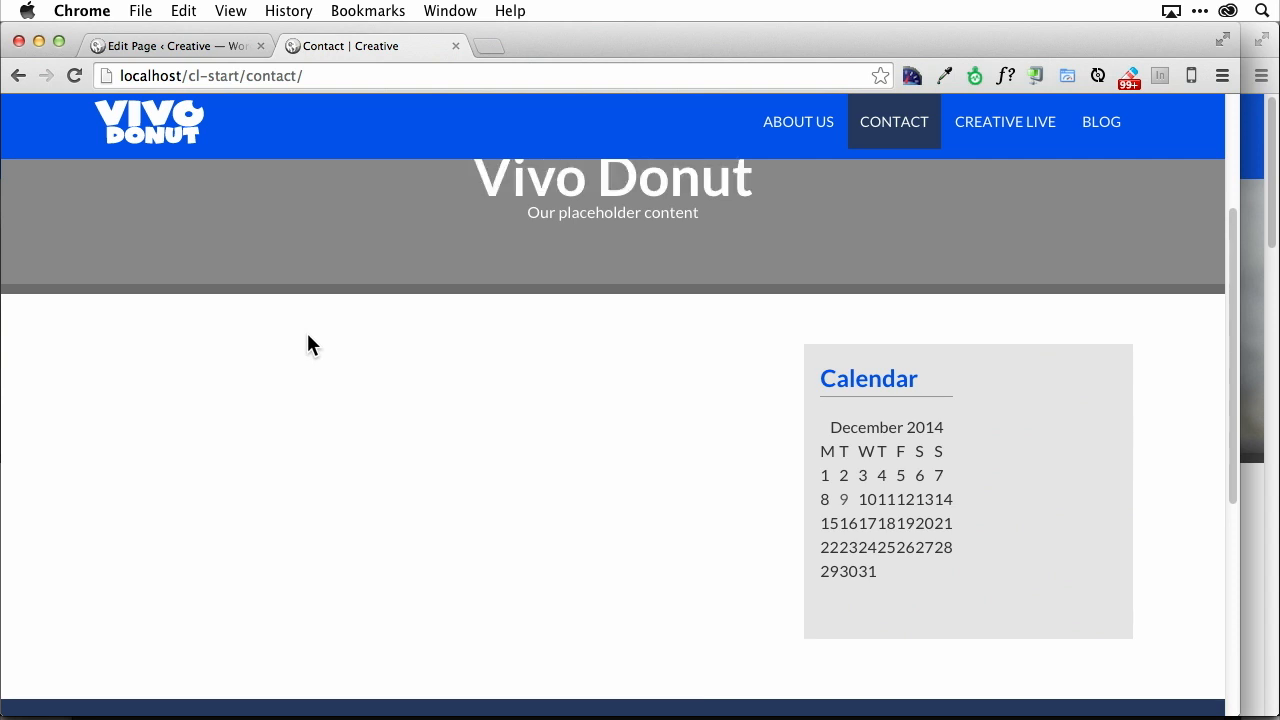
scroll(down, 3)
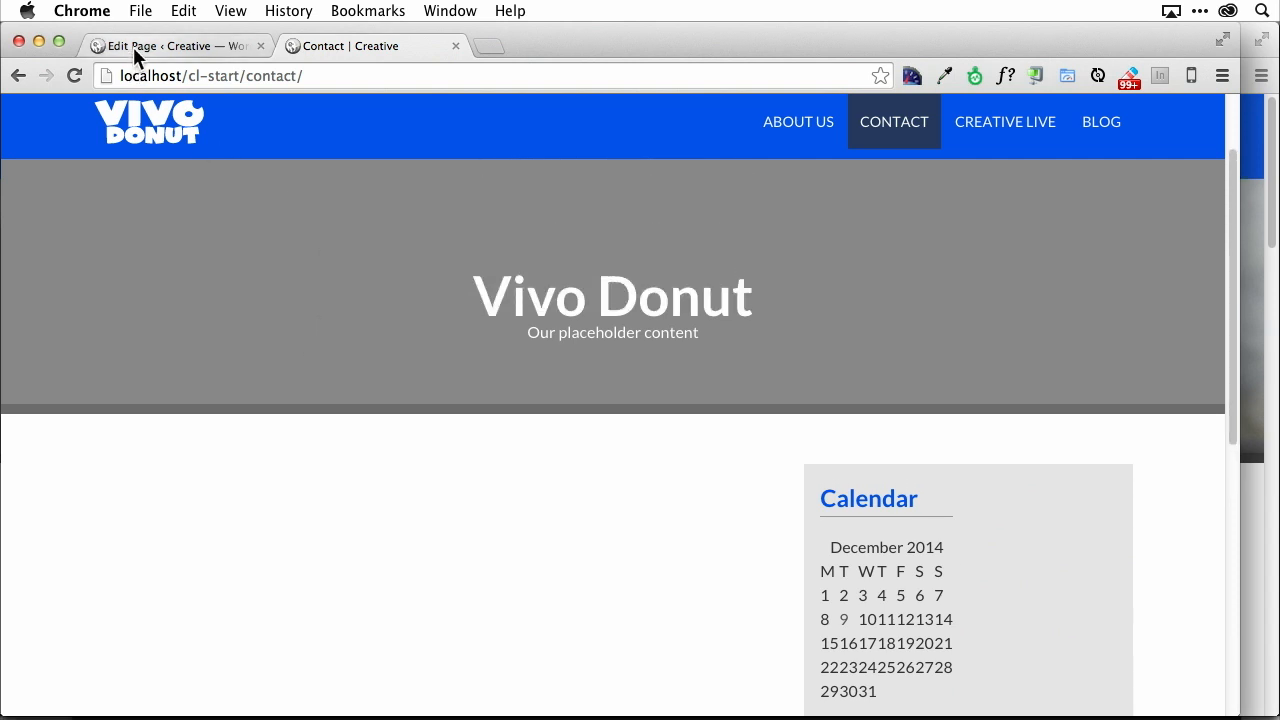
click(170, 46)
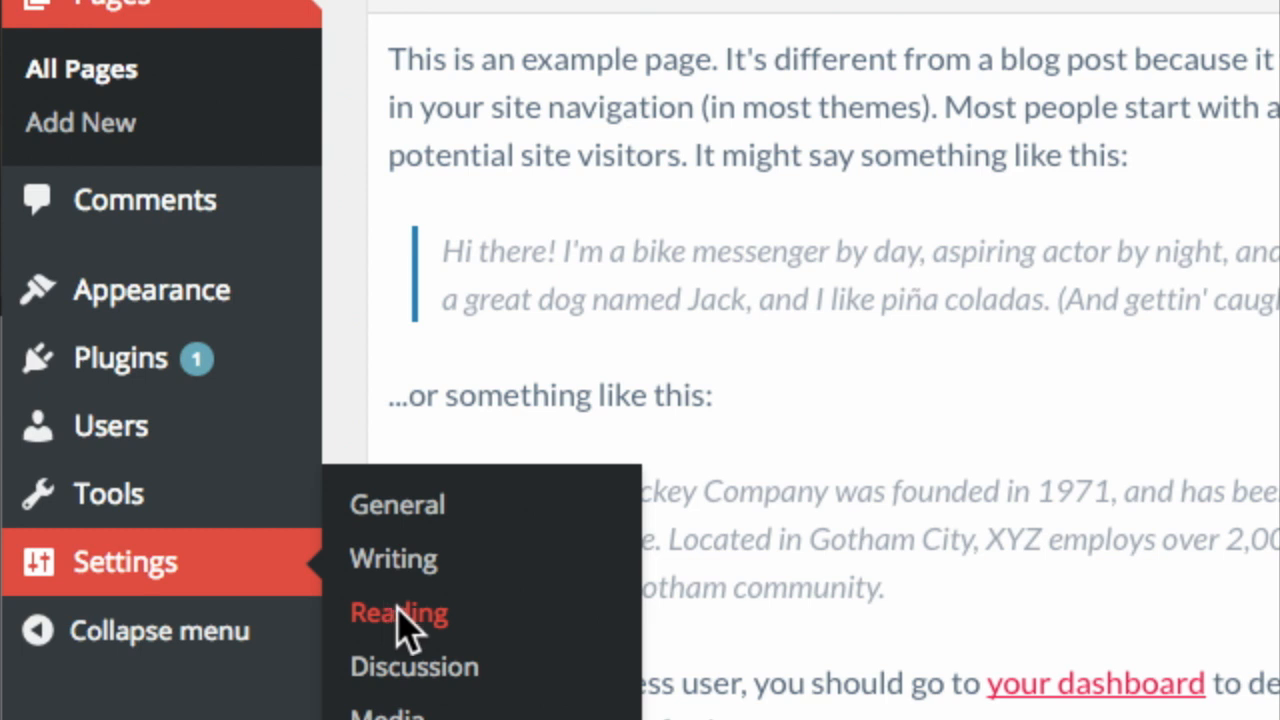
mouse_move(455, 630)
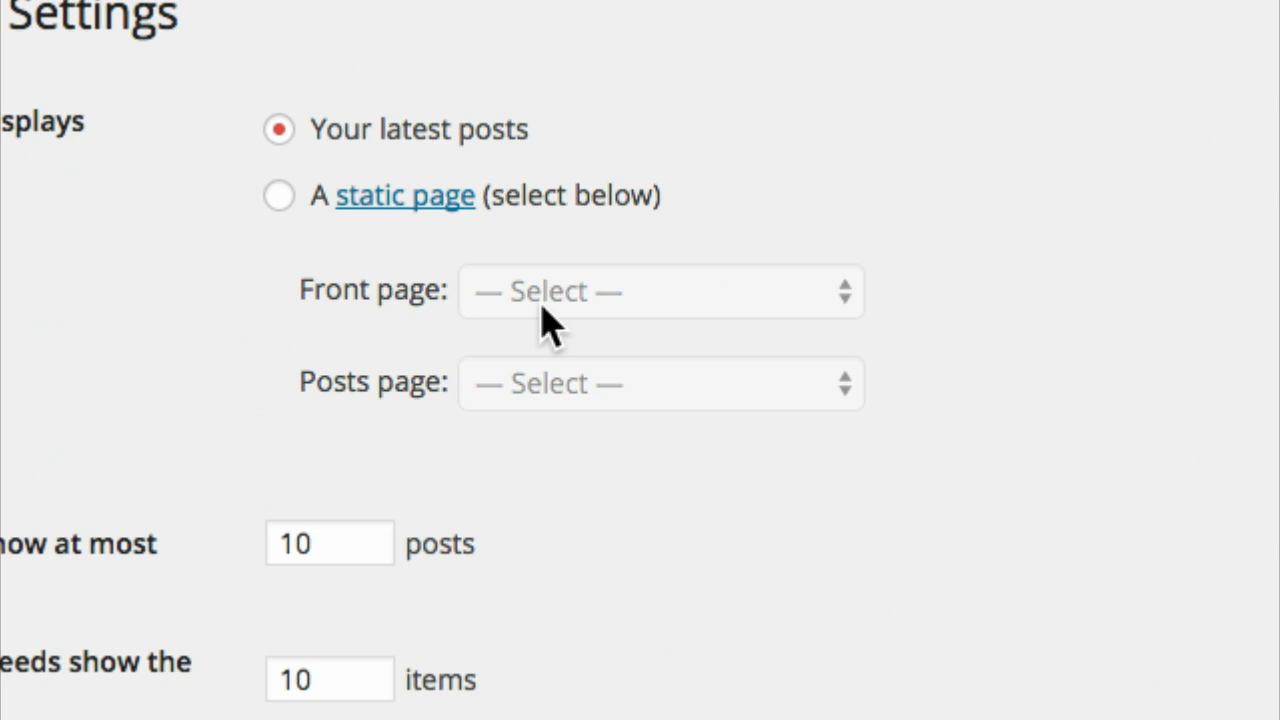
mouse_move(280, 196)
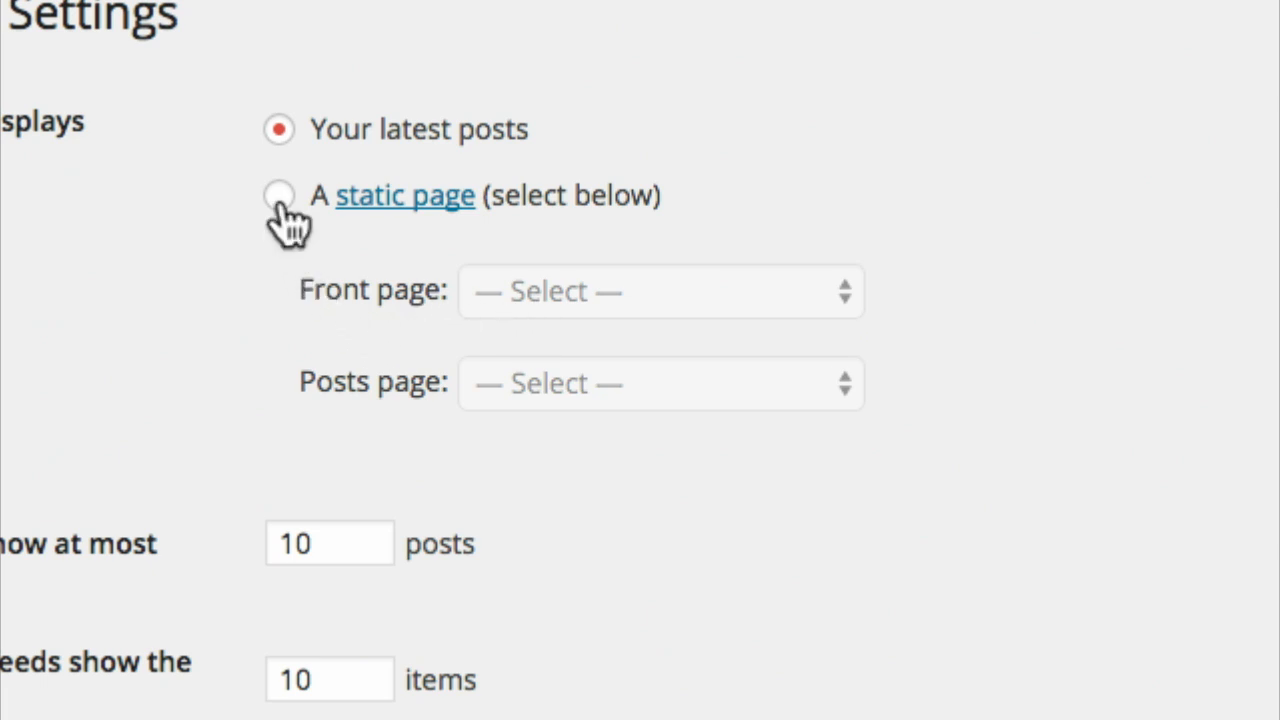
Save Reading Settings with Home as static front page and Our Awesome bloggy blog as posts page.
click(278, 195)
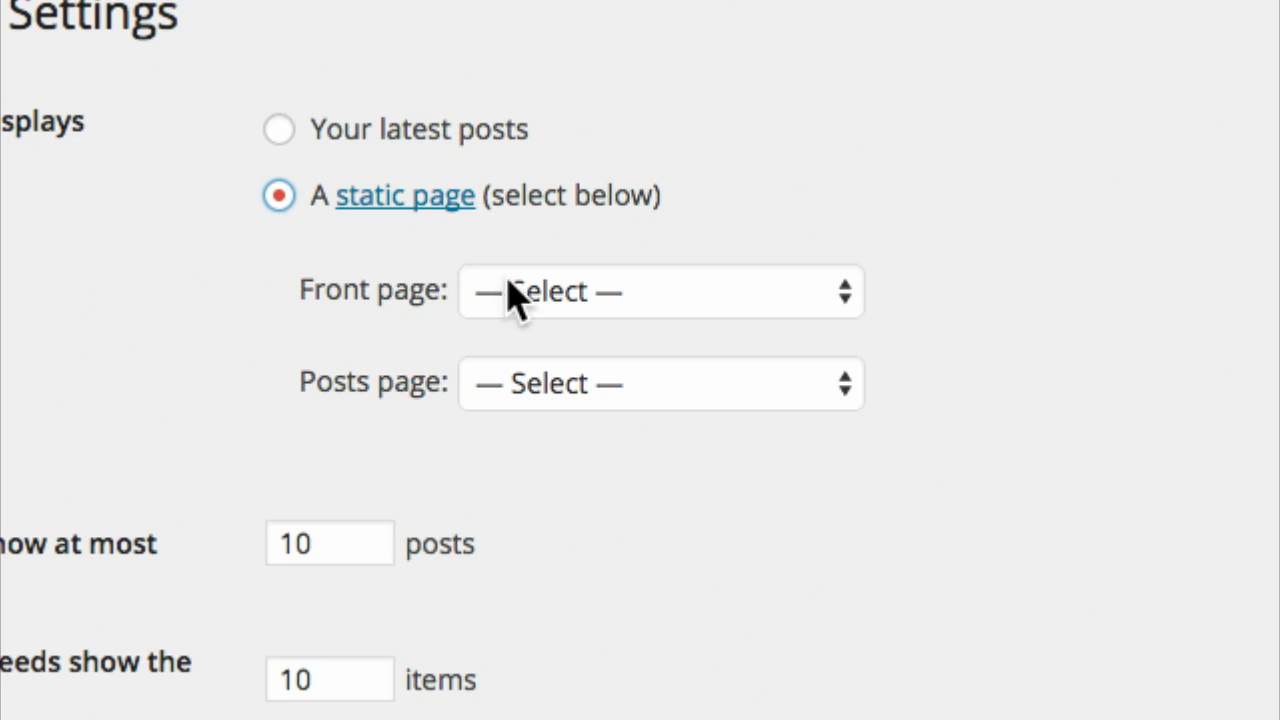
click(660, 291)
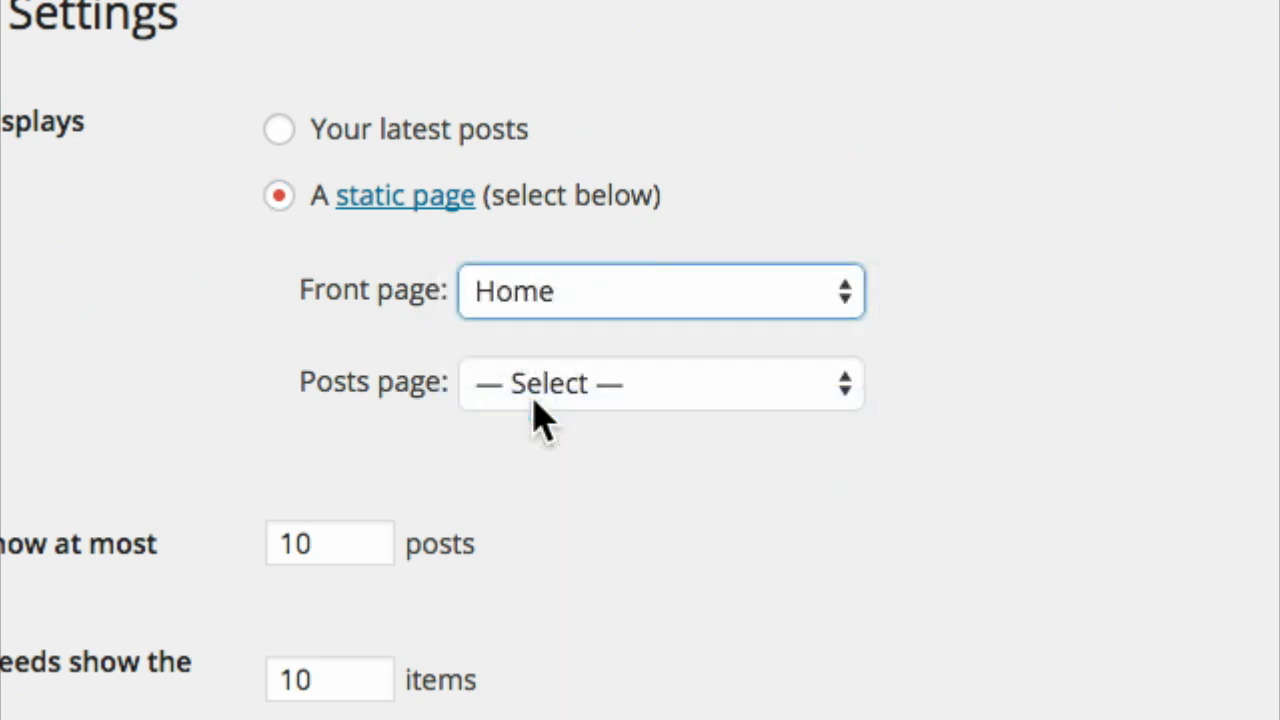
mouse_move(560, 395)
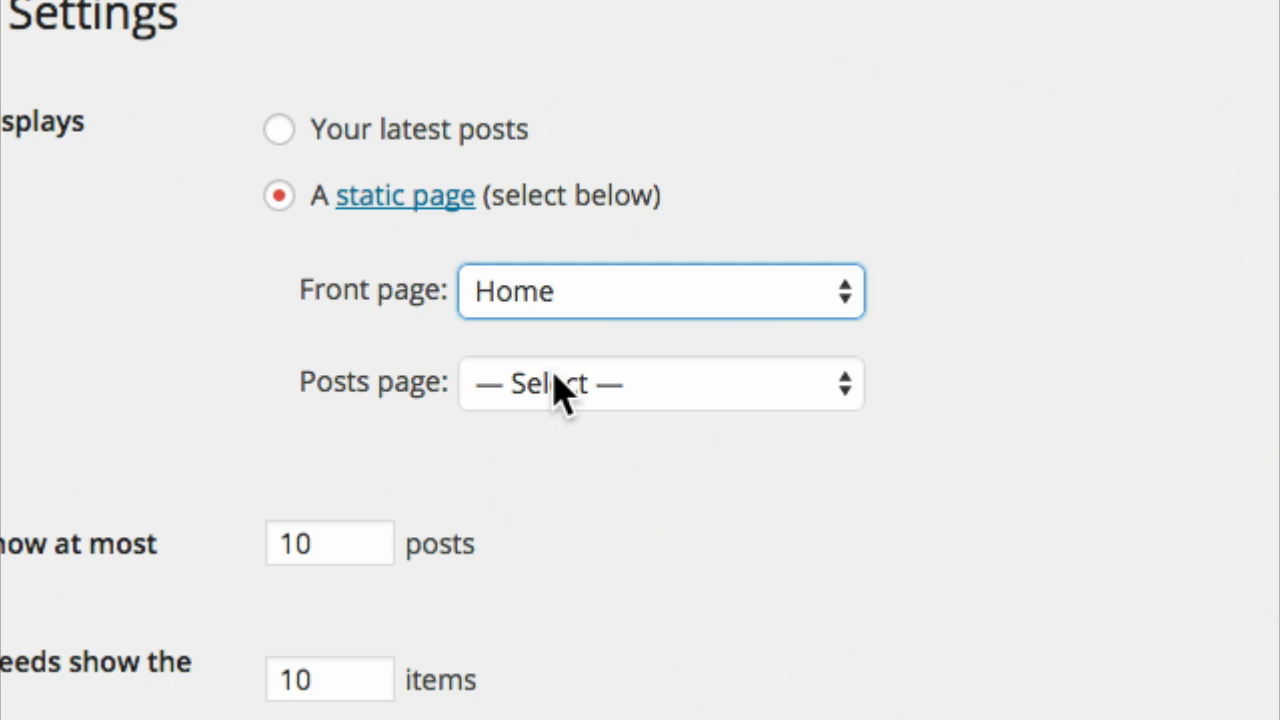
click(660, 383)
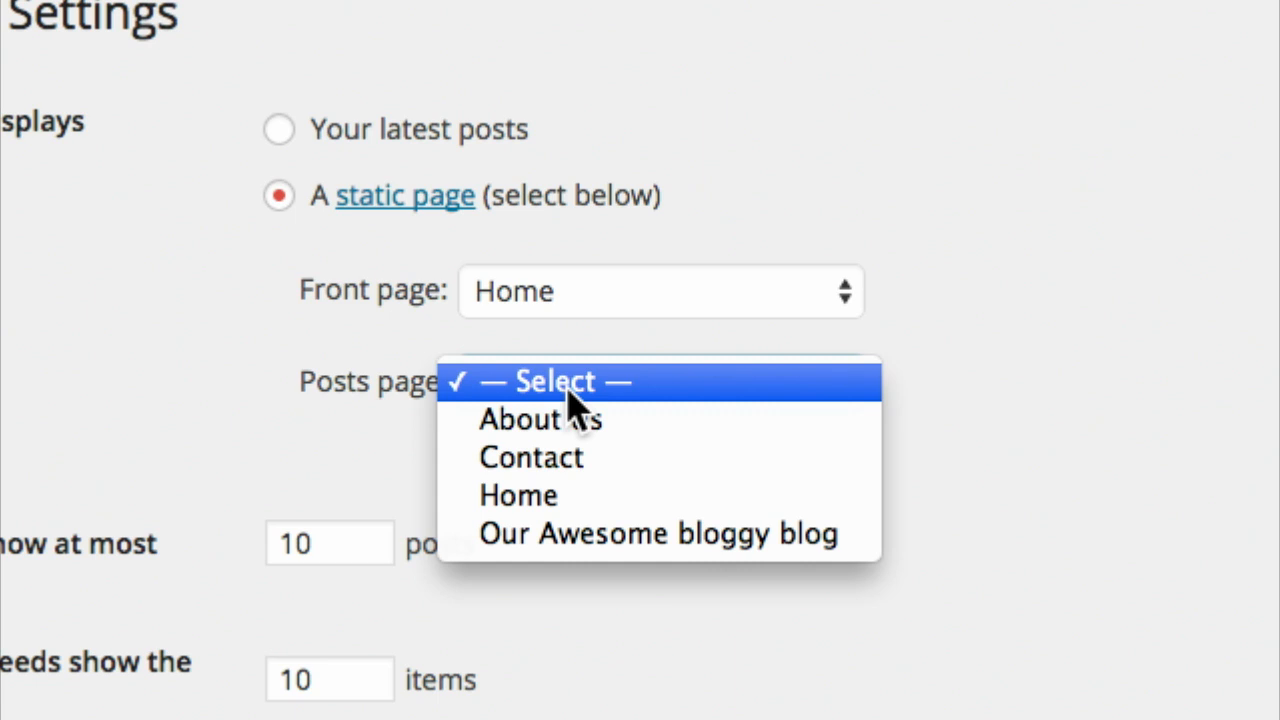
mouse_move(620, 560)
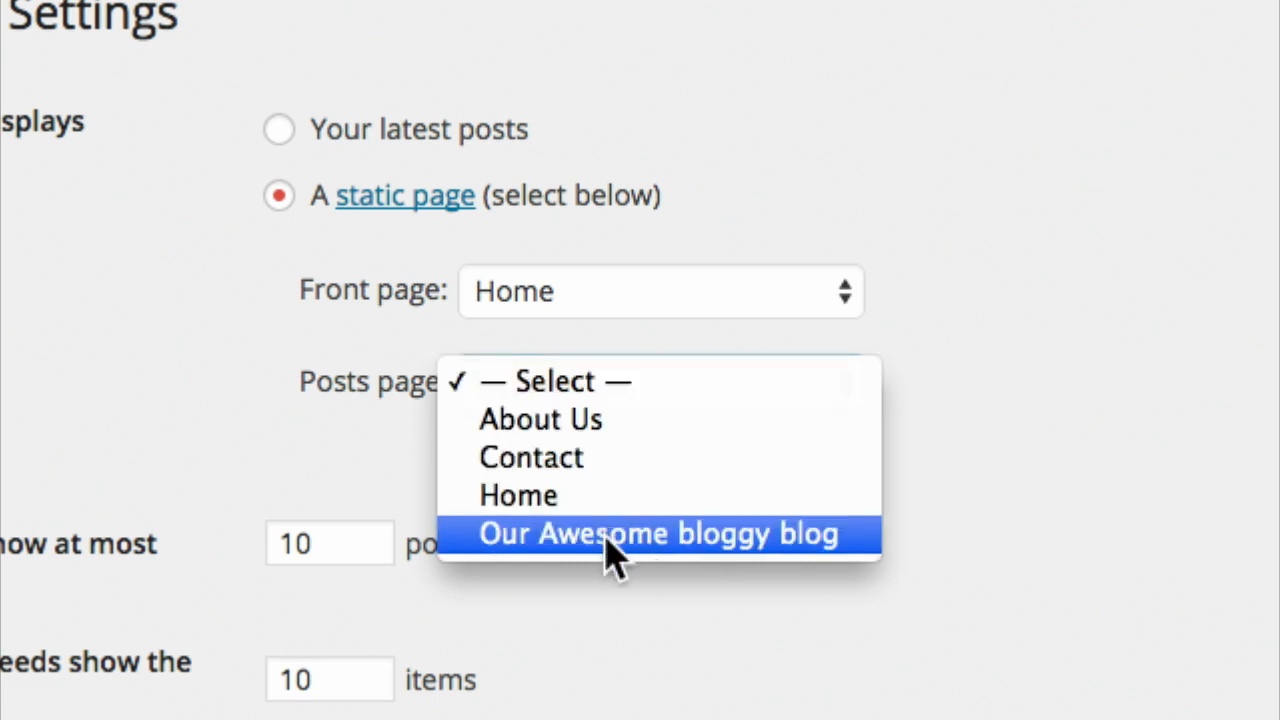
click(659, 533)
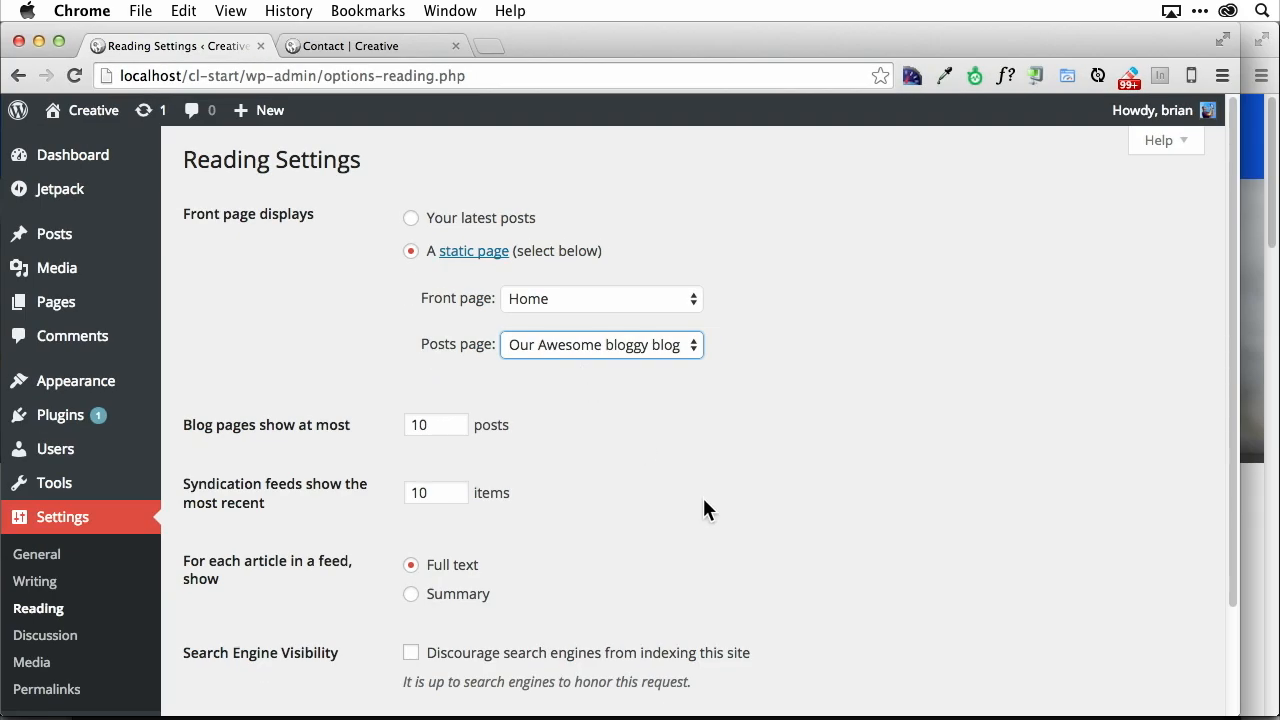
scroll(down, 3)
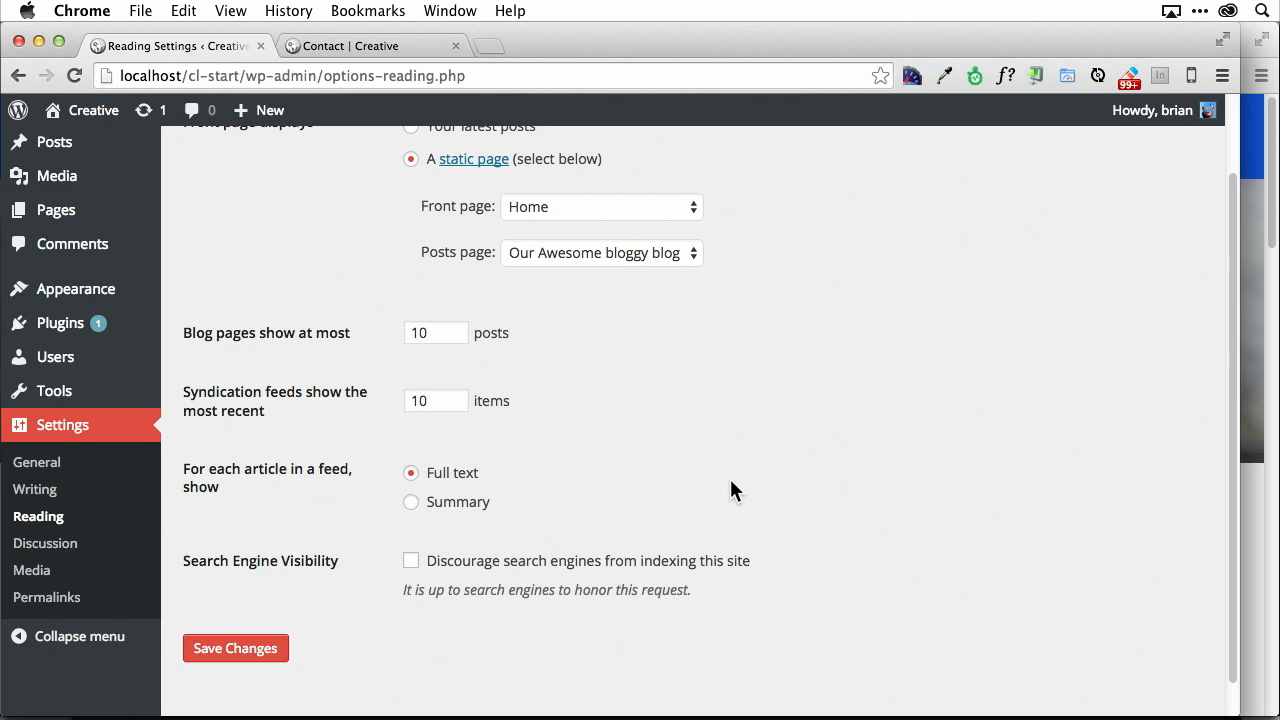
click(235, 648)
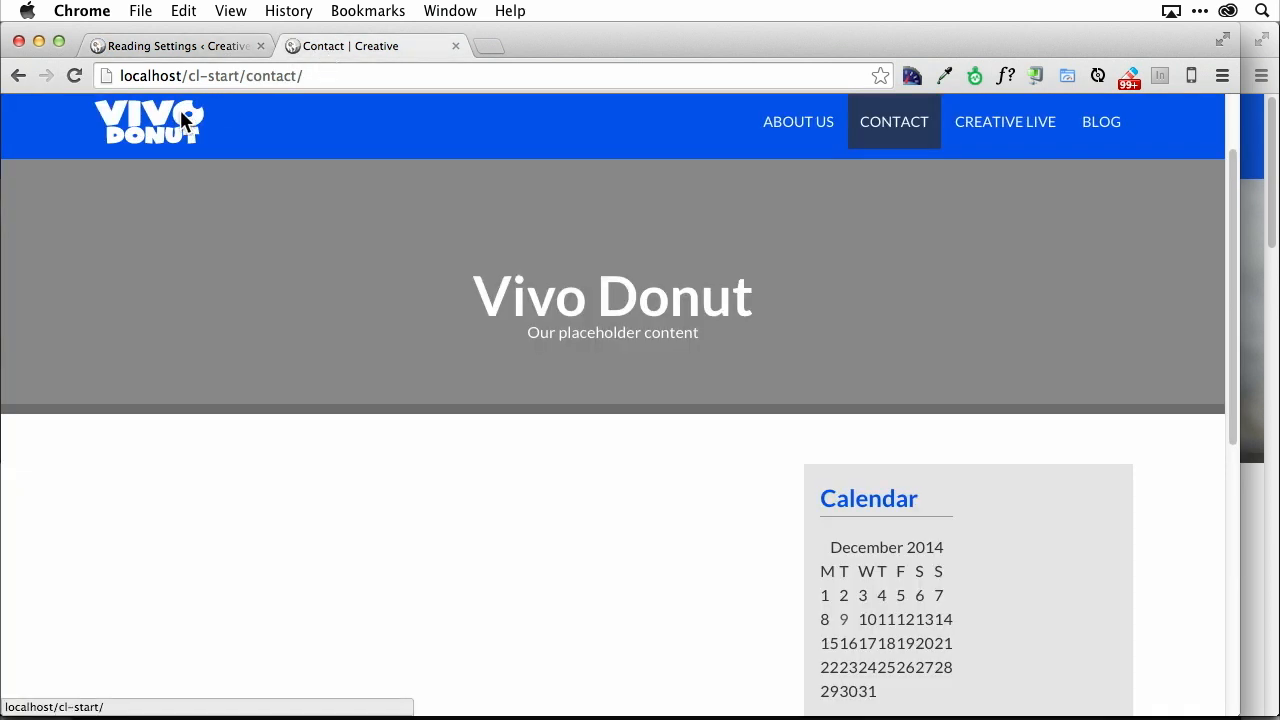
Browse the live static front page, then the Blog page listing both posts.
click(148, 121)
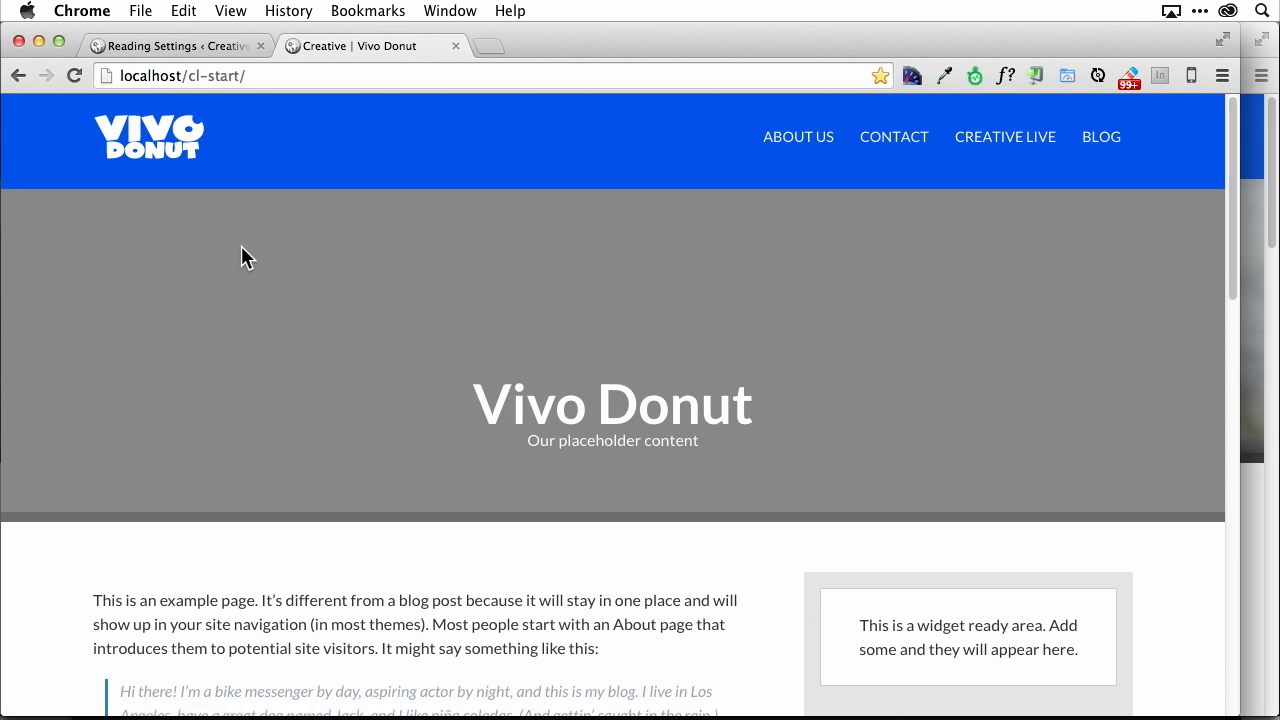
scroll(down, 3)
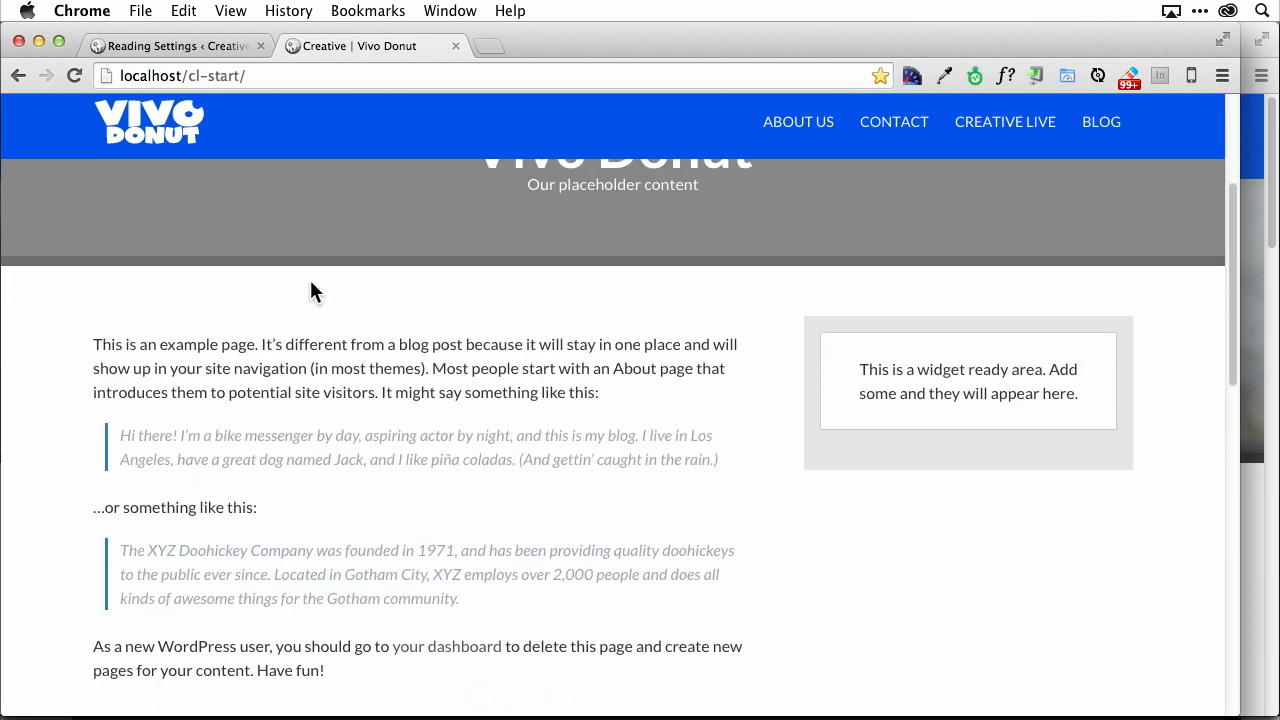
scroll(down, 3)
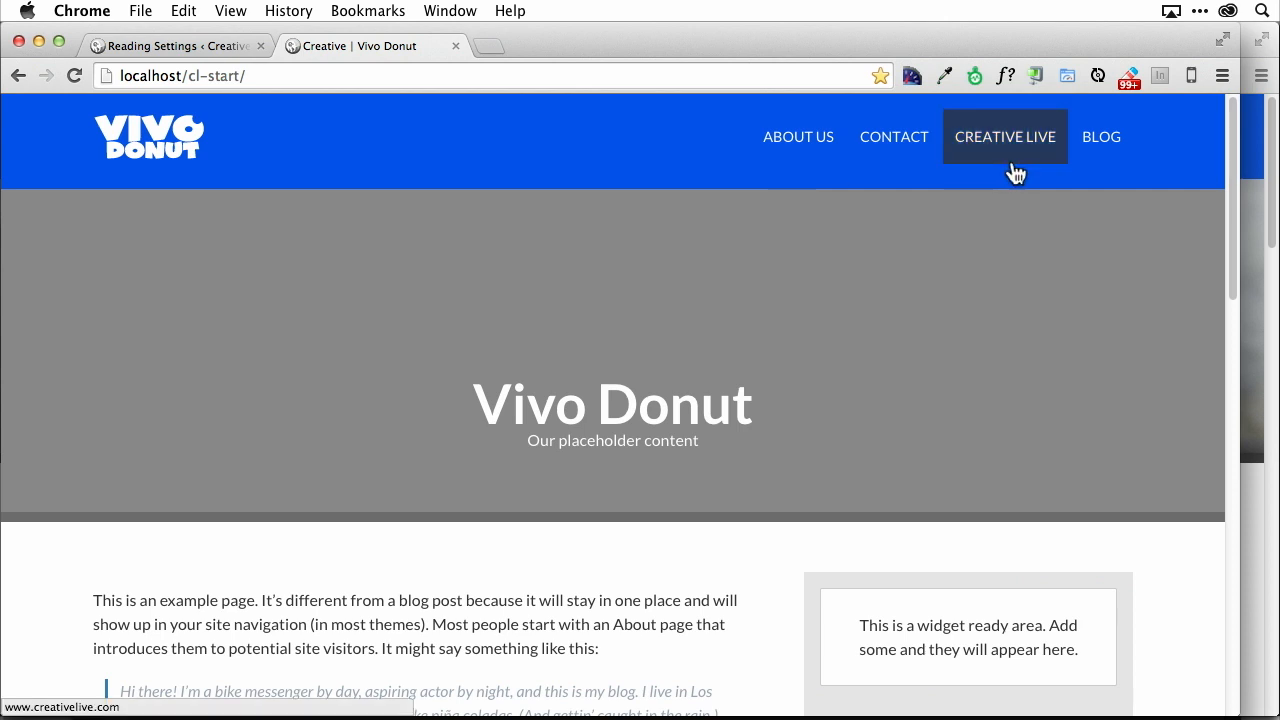
click(1101, 136)
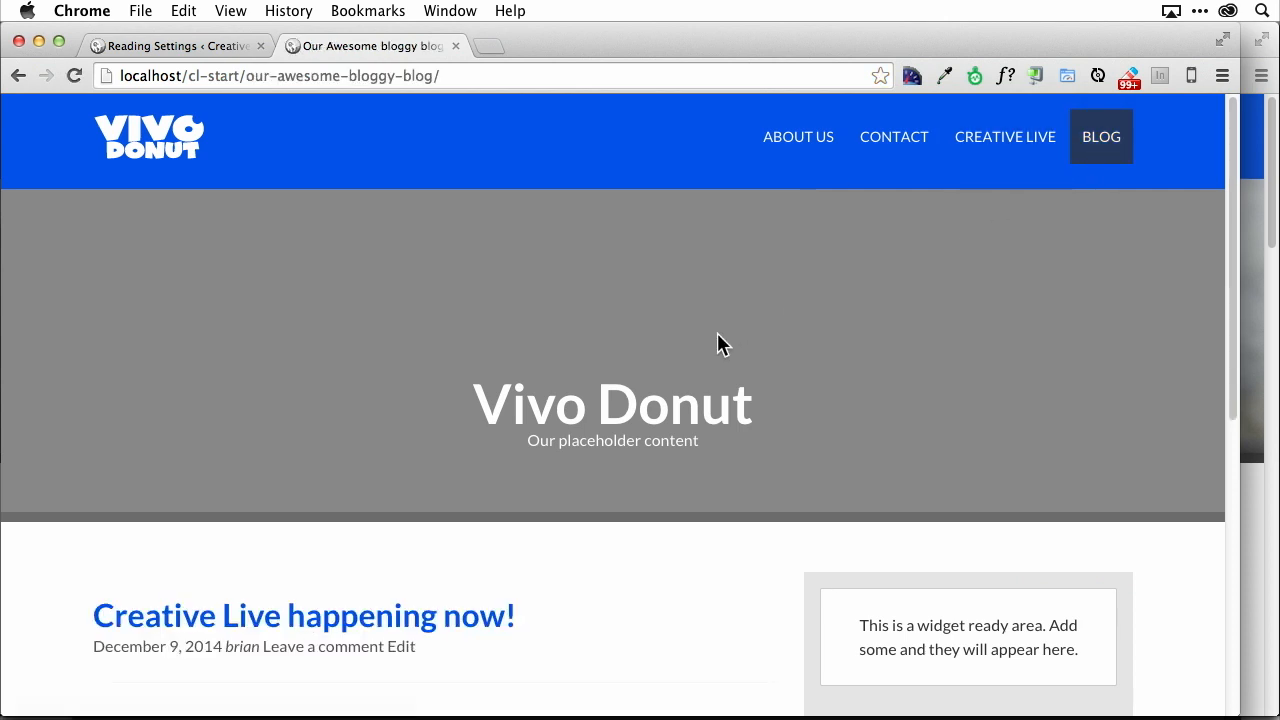
scroll(down, 3)
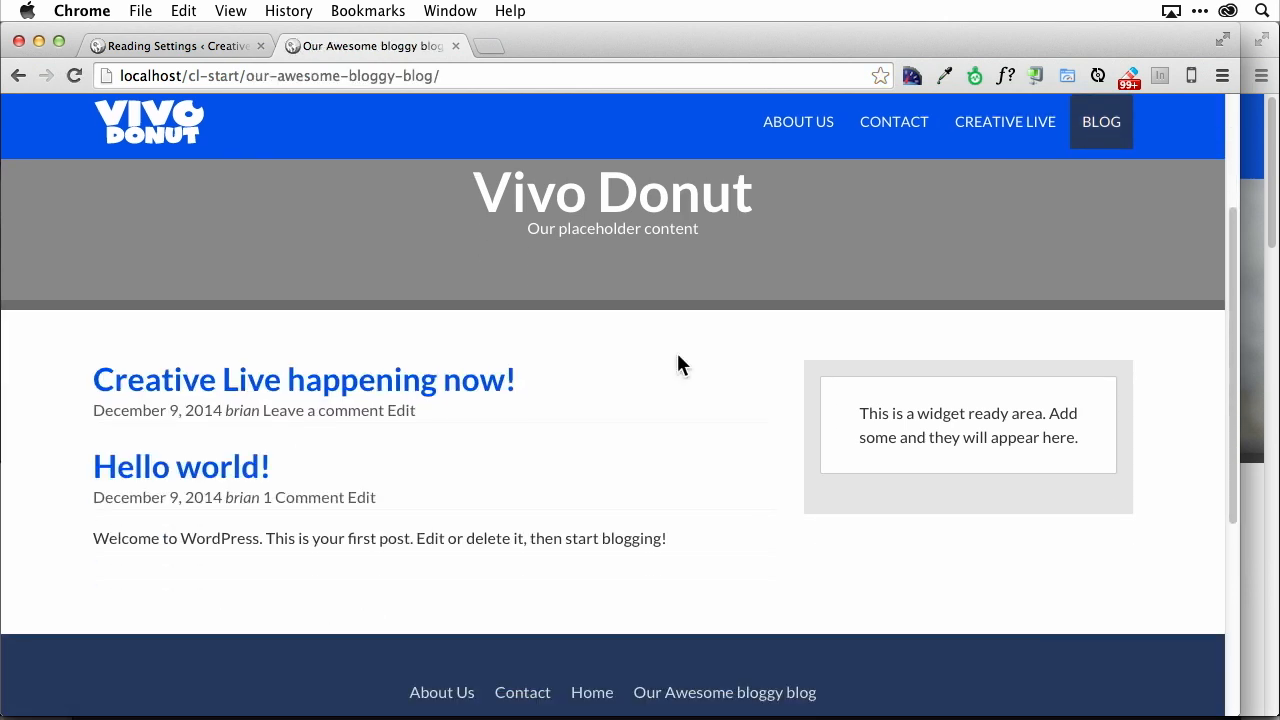